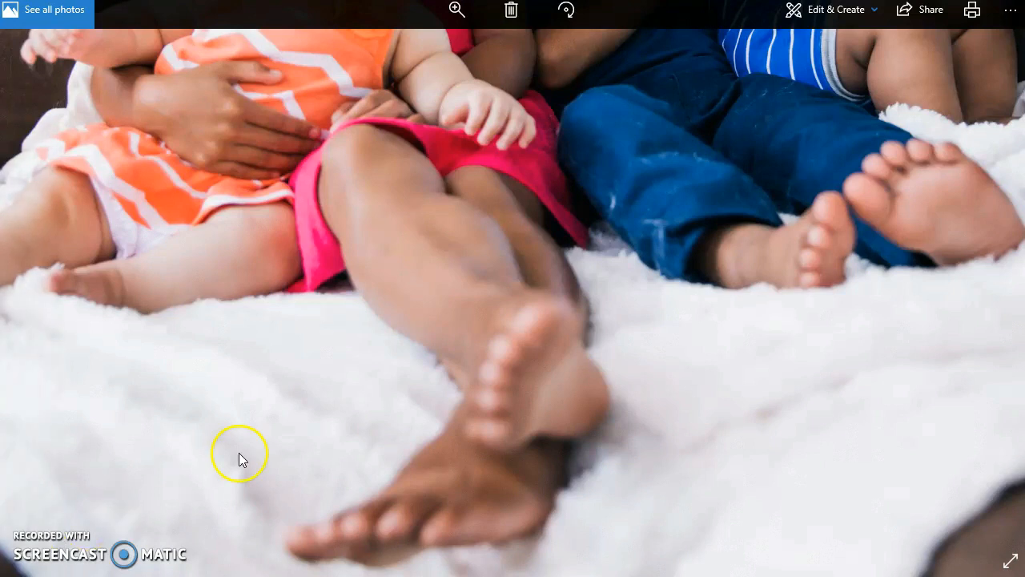
{"action": "mouse_move", "coordinate": [712, 324]}
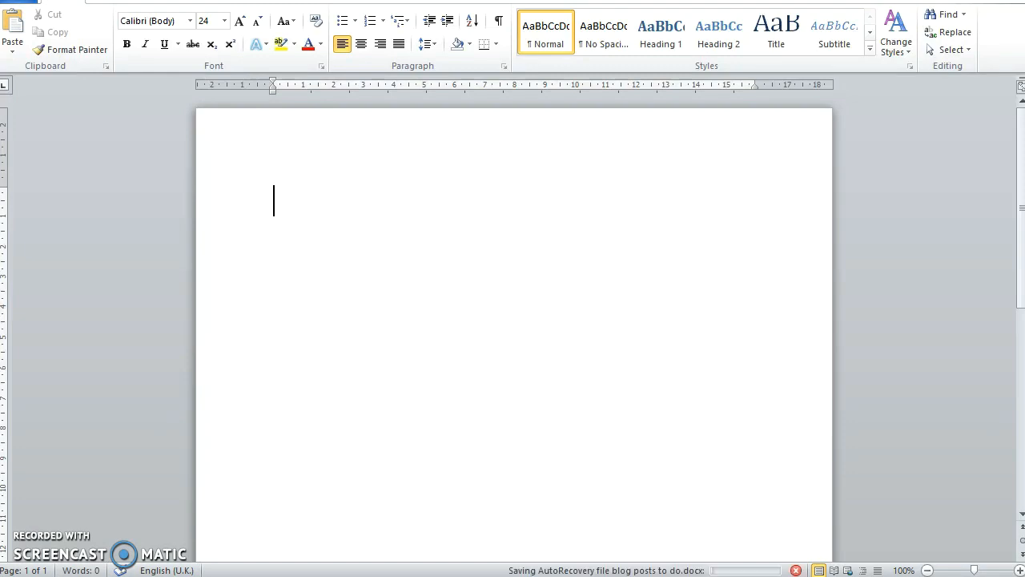
Step: Remove the stray ú and switch typing to the Igbo keyboard from the taskbar
{"action": "type", "text": "ú"}
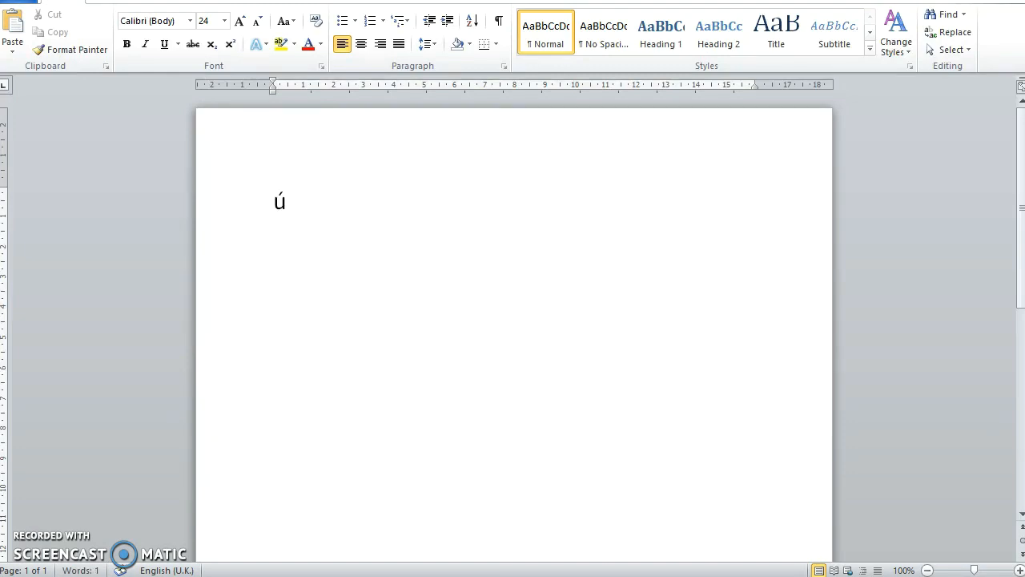
{"action": "key", "text": "Backspace"}
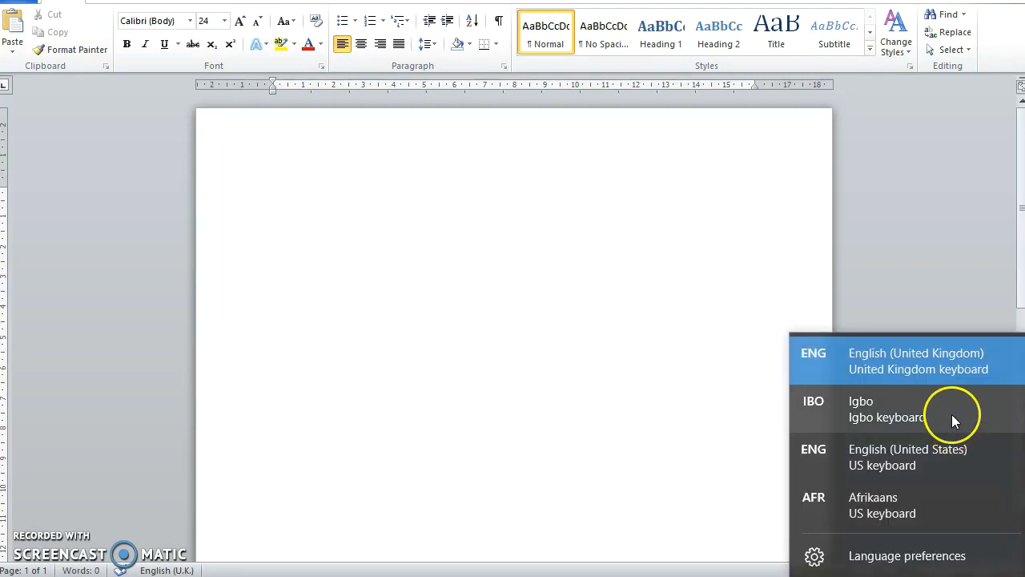
{"action": "left_click", "coordinate": [881, 408]}
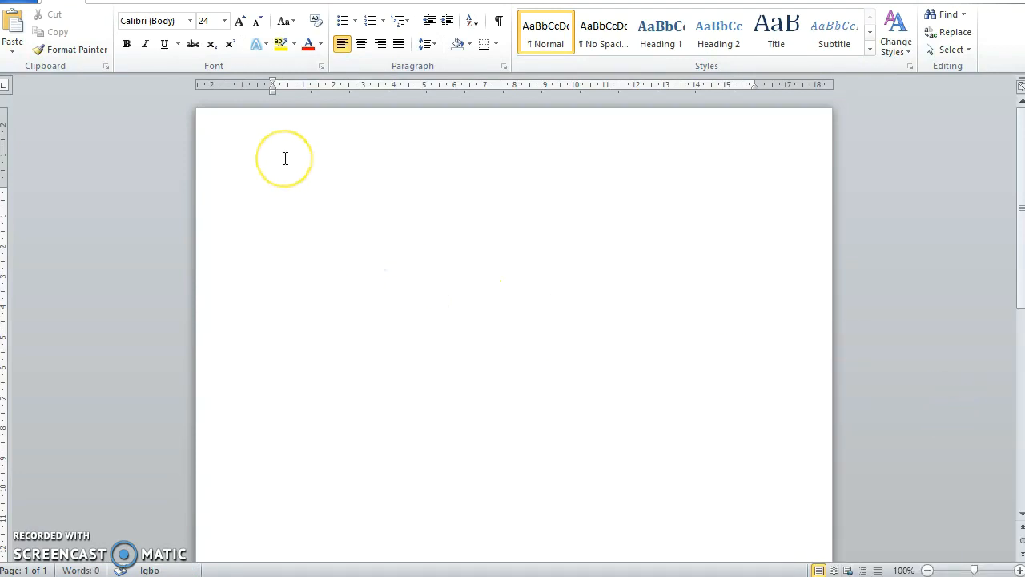
Step: Write the dotted Igbo words ụkwụ, ụmụ, ụmụ and aka in the Word document
{"action": "type", "text": "ụ"}
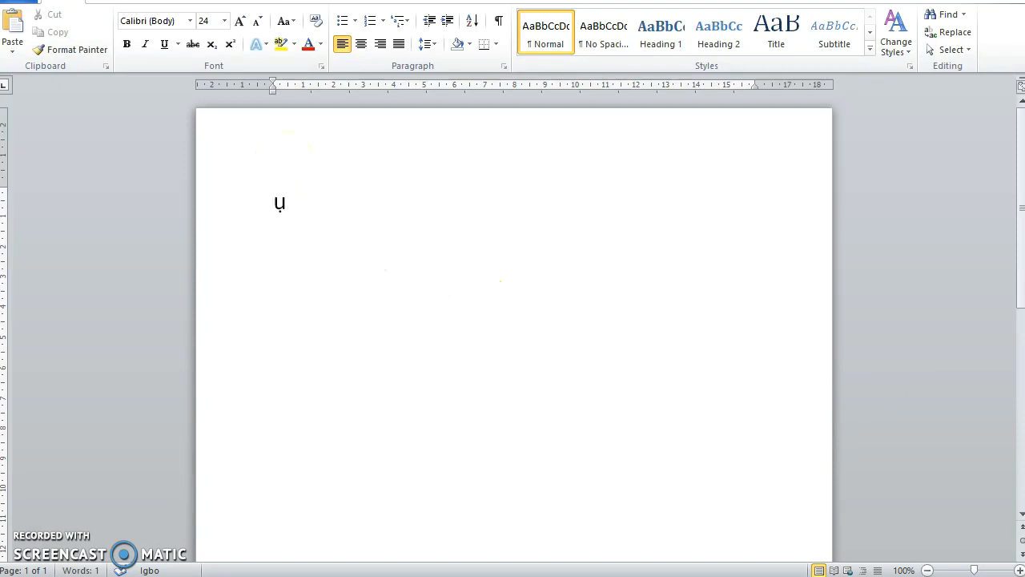
{"action": "type", "text": "kw"}
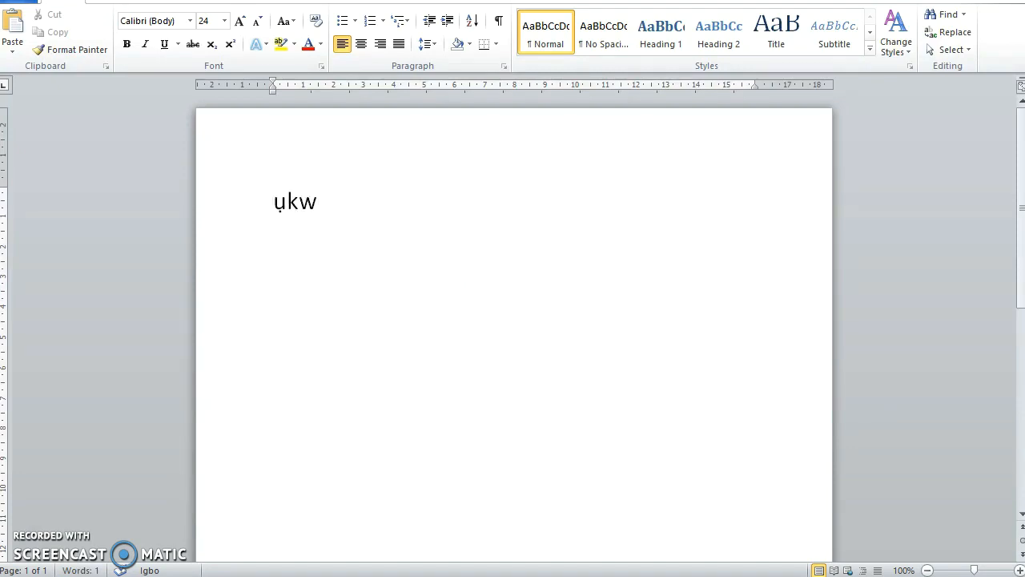
{"action": "type", "text": "ụ"}
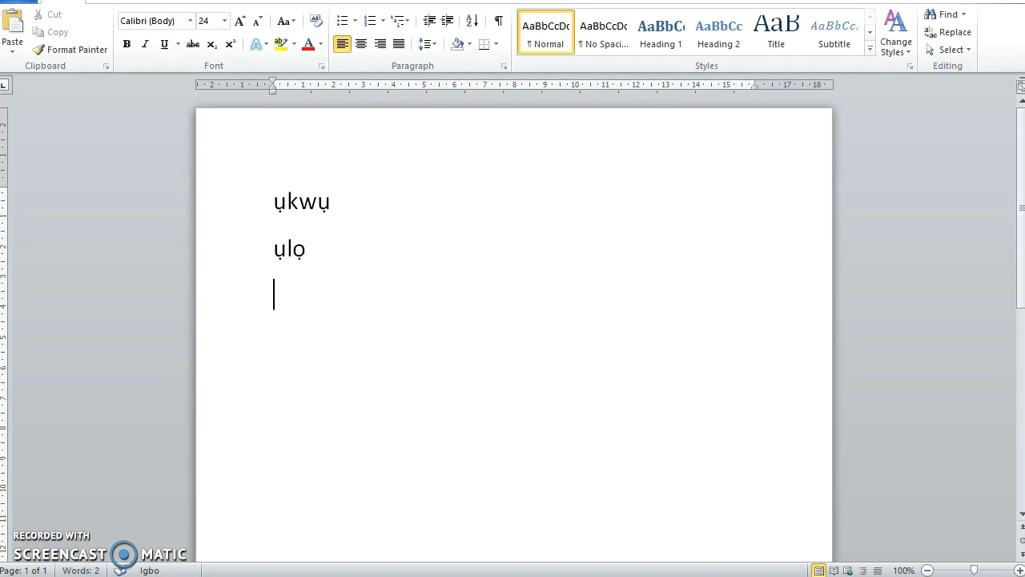
{"action": "type", "text": "ụ"}
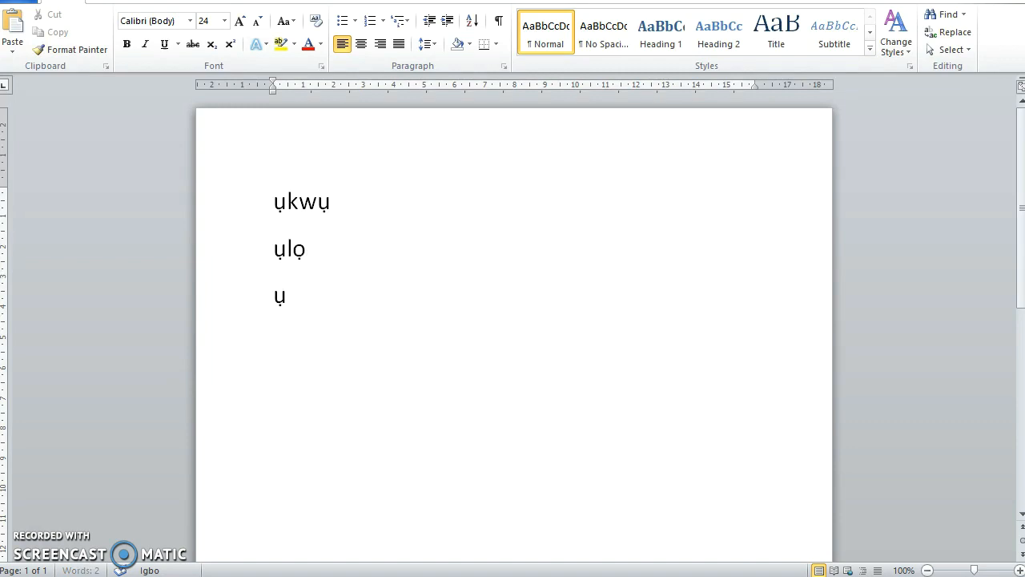
{"action": "type", "text": "m"}
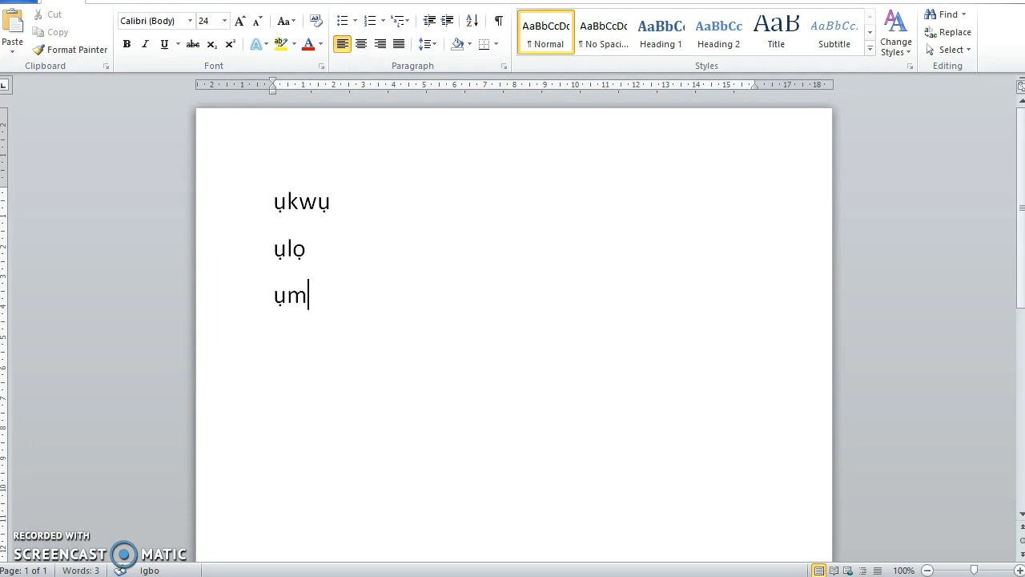
{"action": "type", "text": "ụ"}
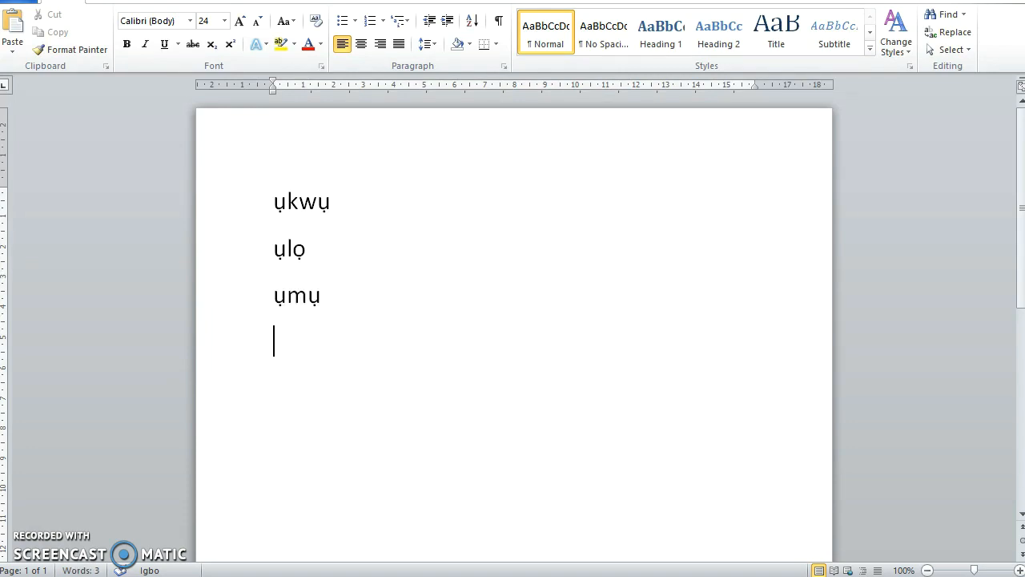
{"action": "type", "text": "ụ"}
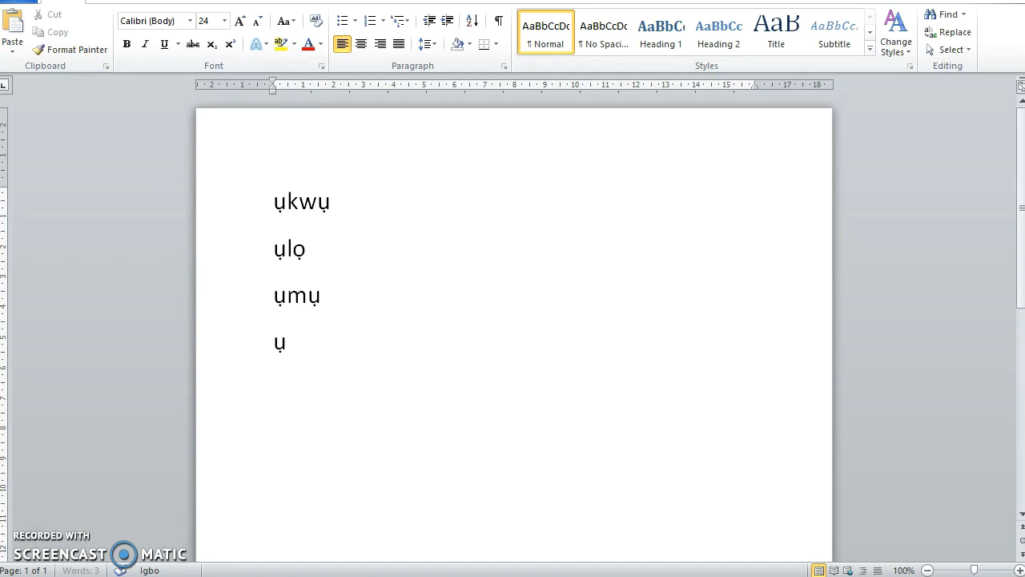
{"action": "type", "text": "mụ"}
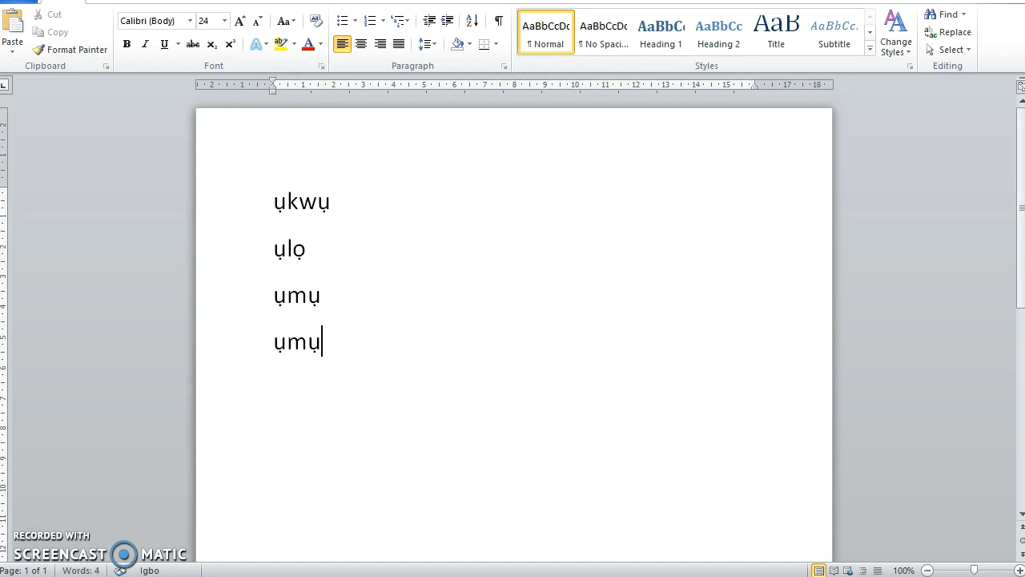
{"action": "type", "text": "aka"}
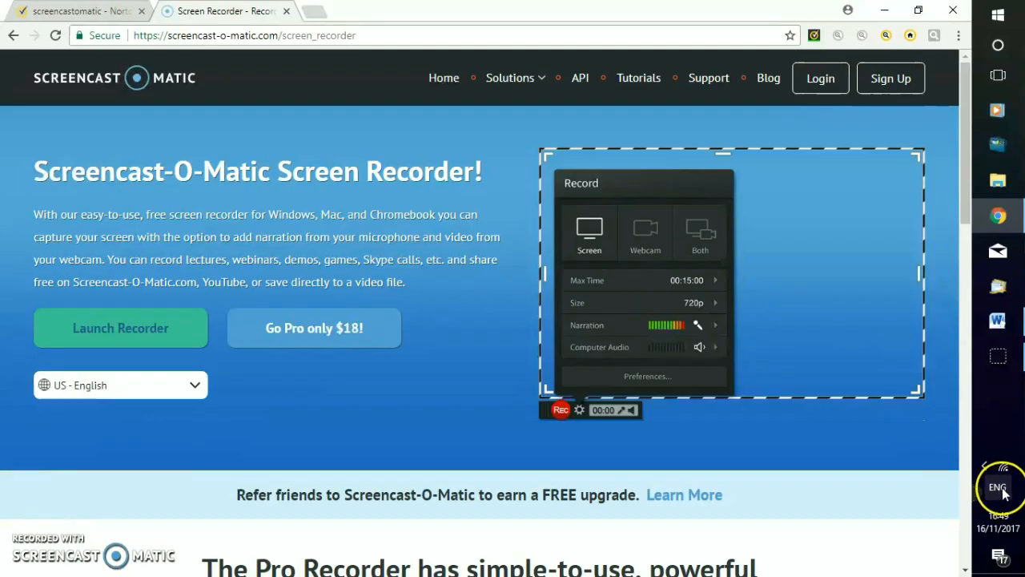
{"action": "mouse_move", "coordinate": [969, 393]}
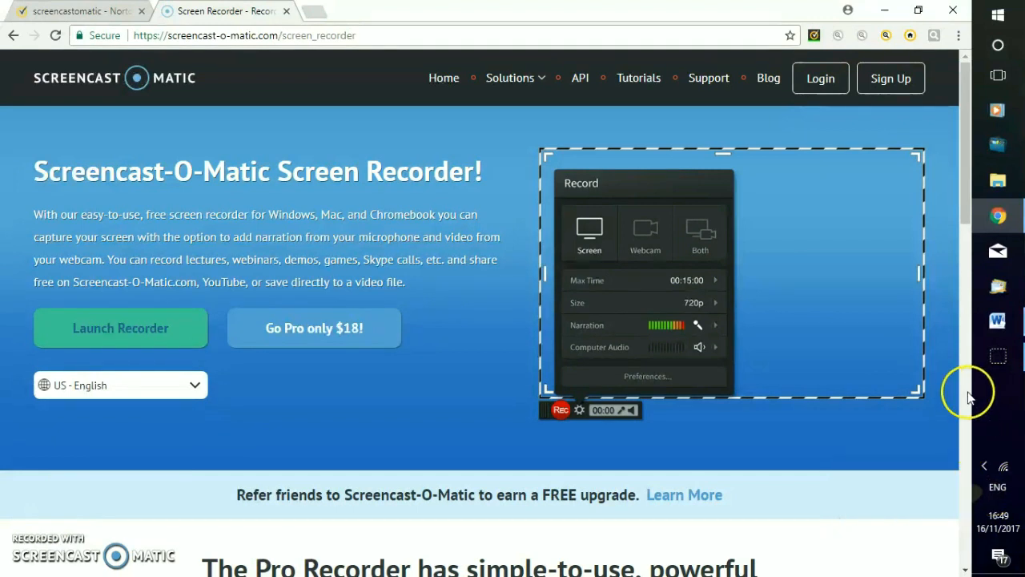
{"action": "mouse_move", "coordinate": [958, 152]}
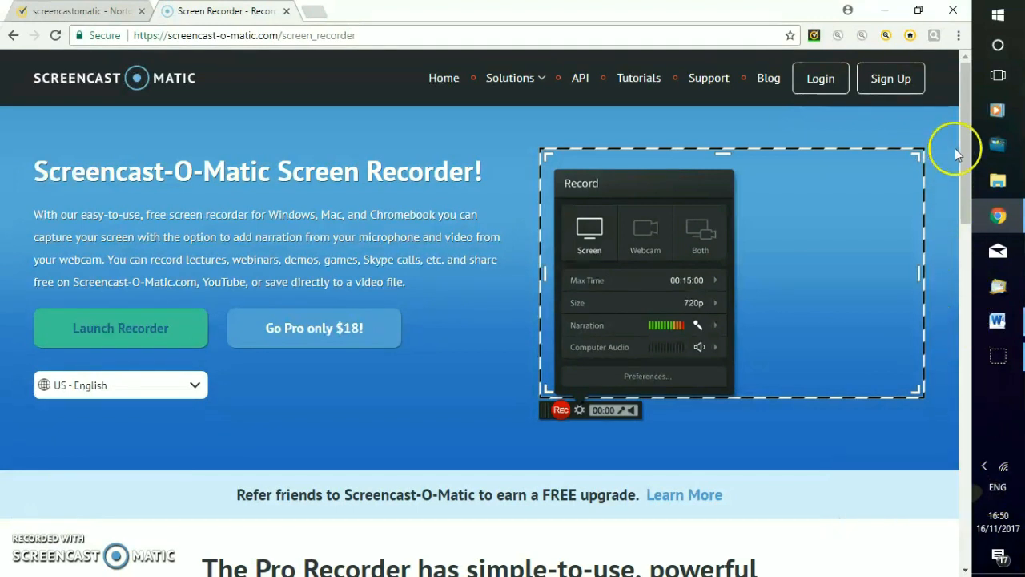
{"action": "mouse_move", "coordinate": [997, 16]}
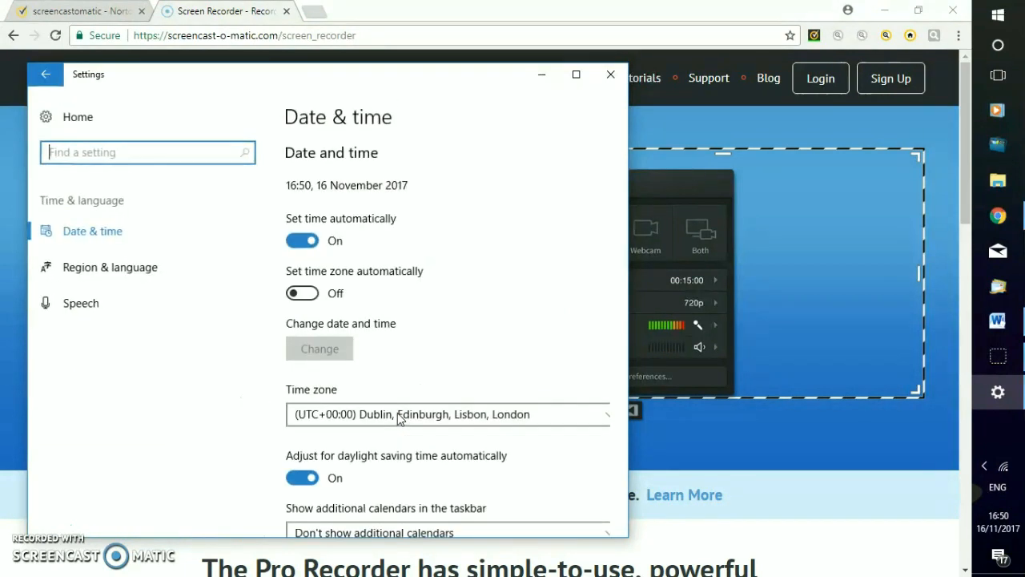
Step: Show the Region & language page with the Languages list including Igbo
{"action": "scroll", "scroll_direction": "down", "scroll_amount": 3}
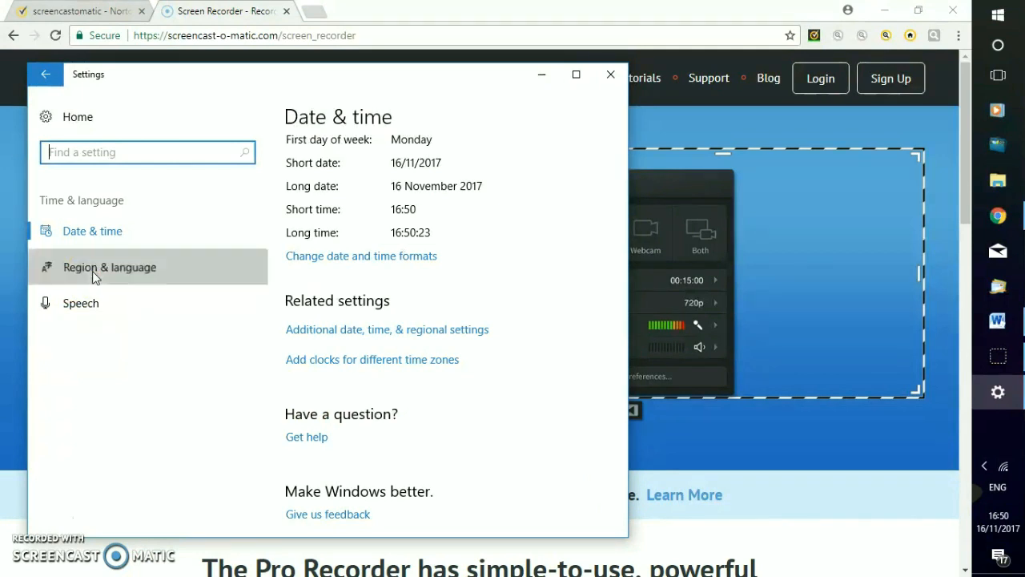
{"action": "left_click", "coordinate": [109, 266]}
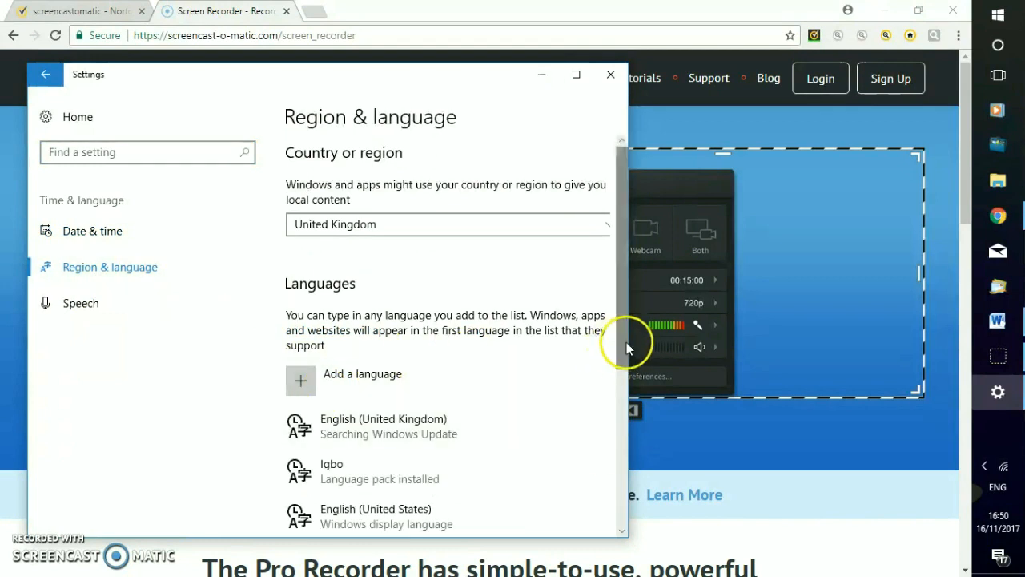
{"action": "scroll", "scroll_direction": "down", "scroll_amount": 3}
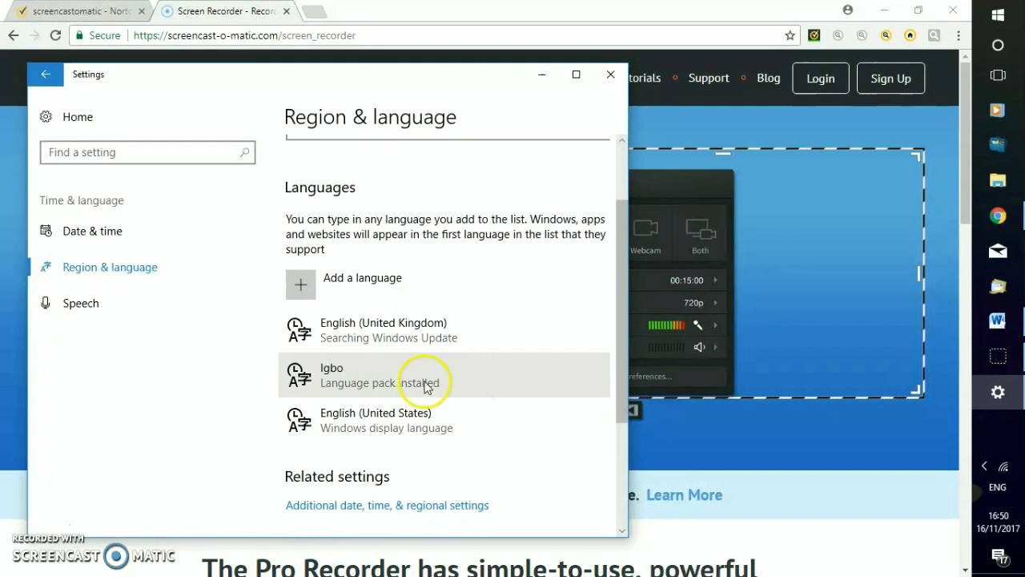
{"action": "mouse_move", "coordinate": [458, 391]}
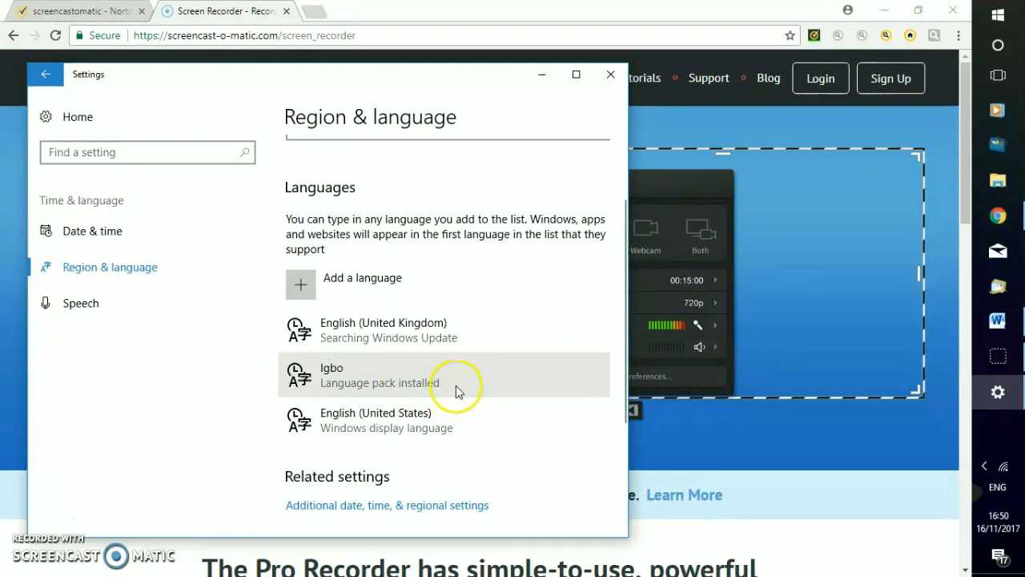
{"action": "mouse_move", "coordinate": [455, 381]}
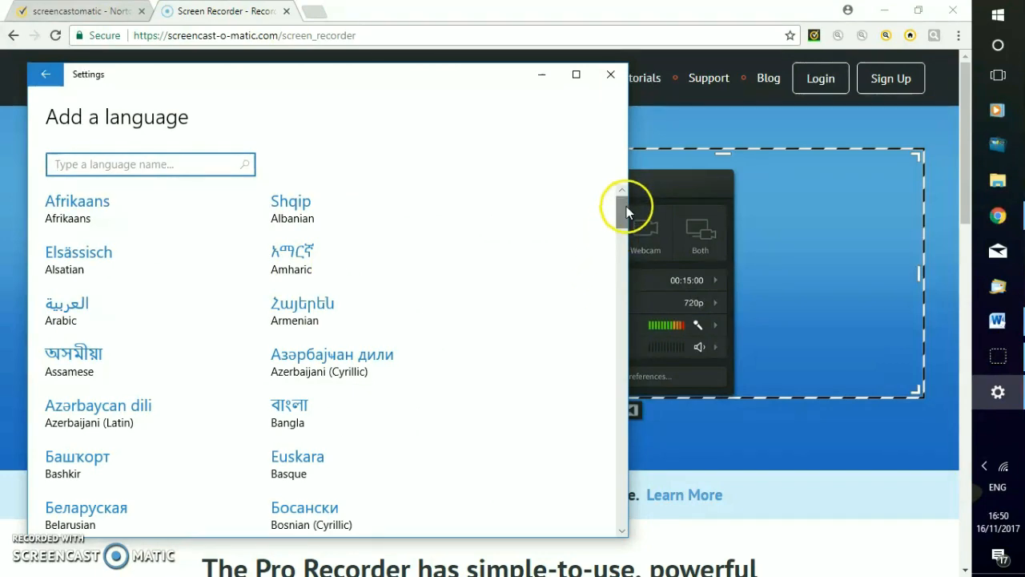
Step: Browse the Add a language catalogue, then go back to Region & language
{"action": "scroll", "scroll_direction": "down", "scroll_amount": 3}
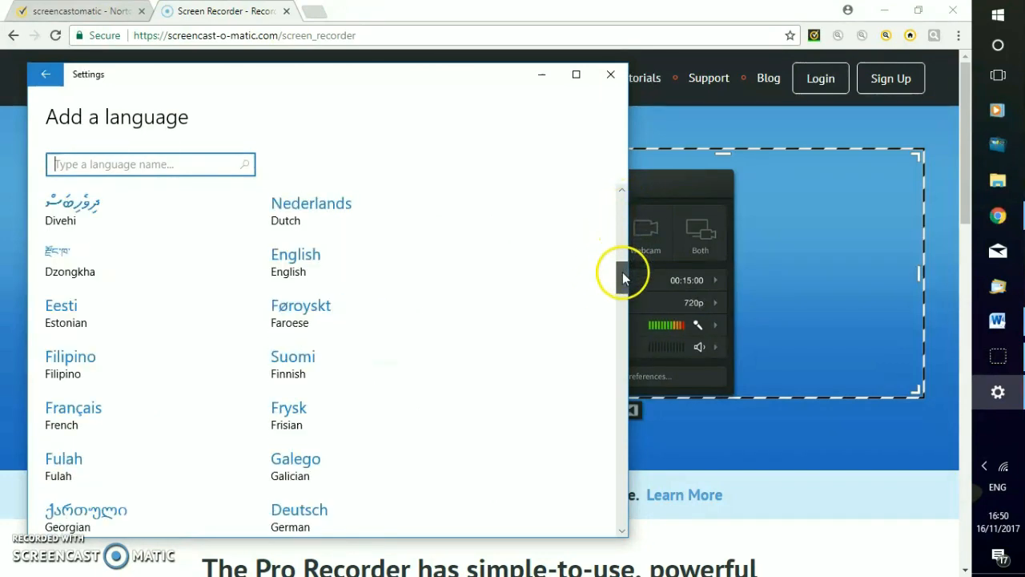
{"action": "scroll", "scroll_direction": "down", "scroll_amount": 3}
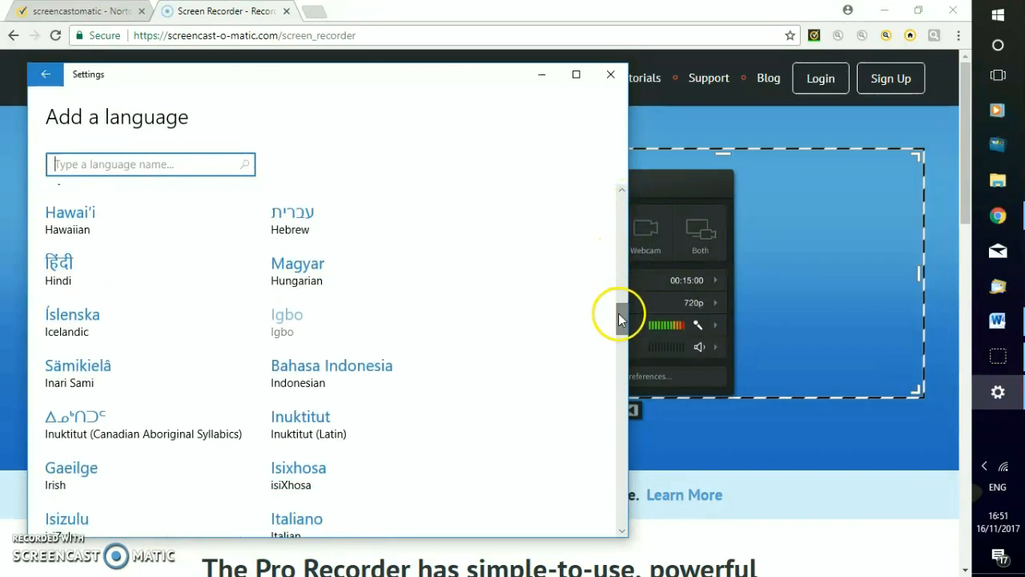
{"action": "mouse_move", "coordinate": [301, 331]}
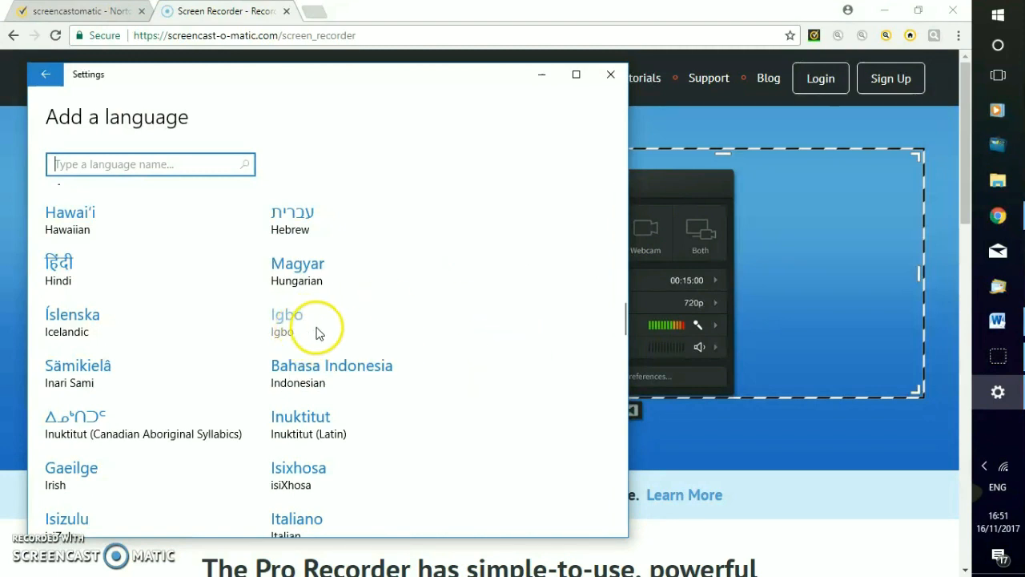
{"action": "mouse_move", "coordinate": [622, 324]}
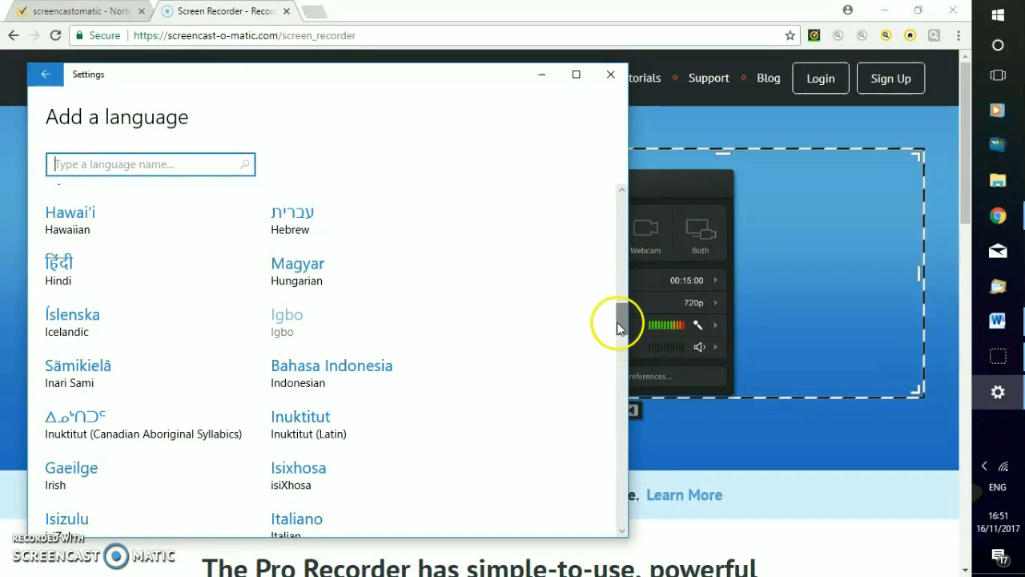
{"action": "scroll", "scroll_direction": "down", "scroll_amount": 3}
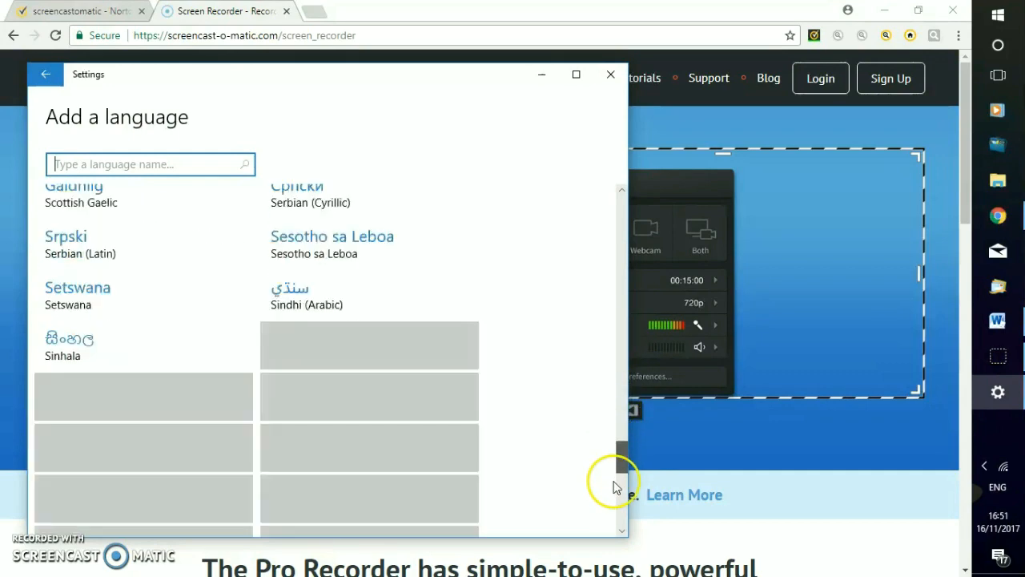
{"action": "scroll", "scroll_direction": "down", "scroll_amount": 3}
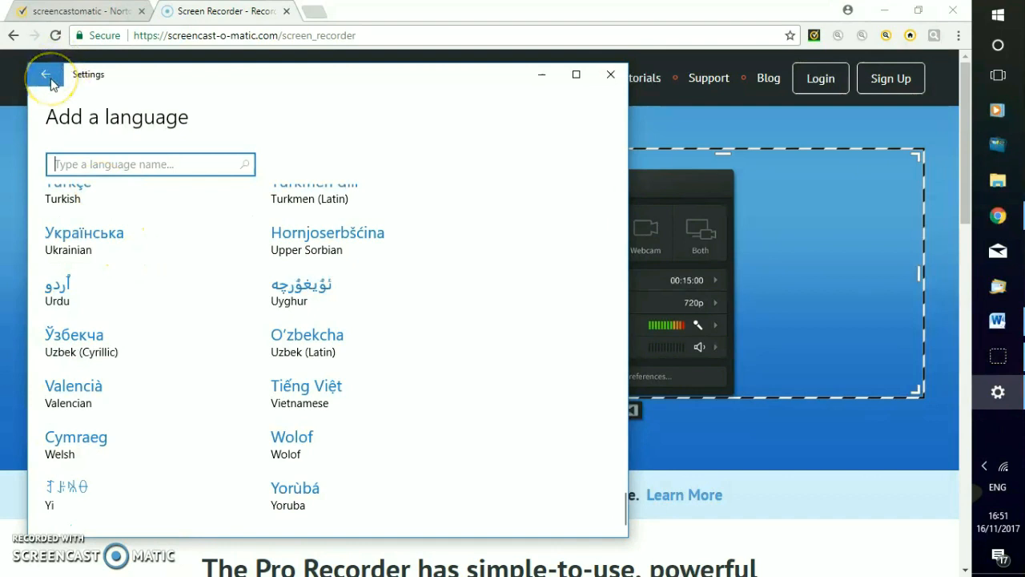
{"action": "left_click", "coordinate": [45, 74]}
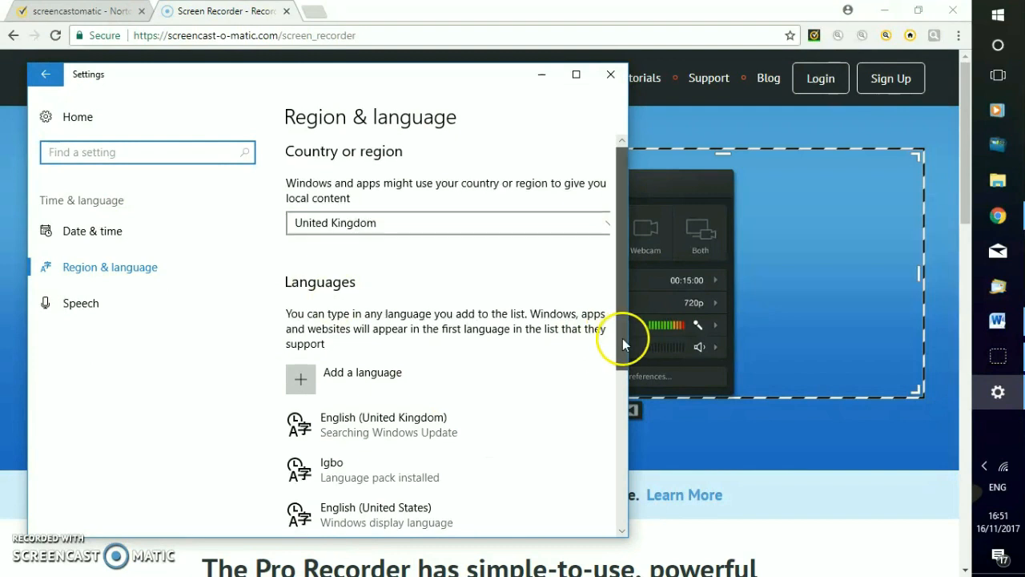
Step: Add Afrikaans so it appears in the languages list with English and Igbo
{"action": "scroll", "scroll_direction": "down", "scroll_amount": 3}
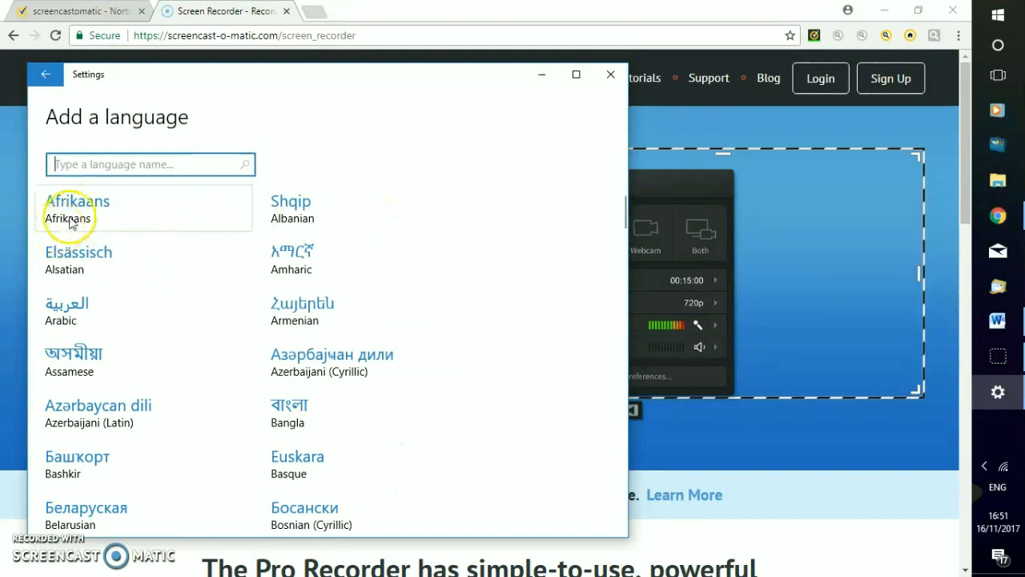
{"action": "mouse_move", "coordinate": [80, 218]}
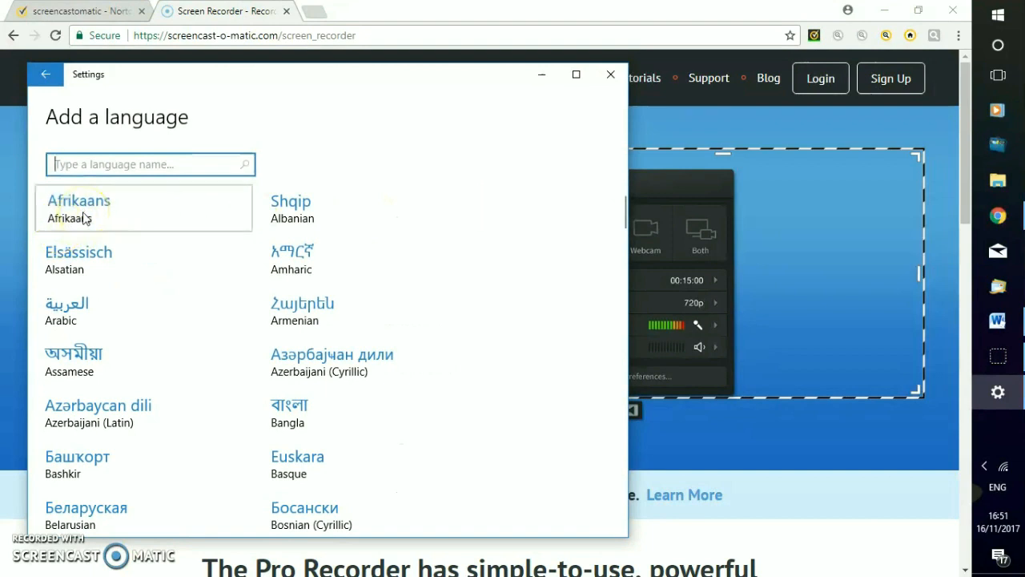
{"action": "left_click", "coordinate": [45, 73]}
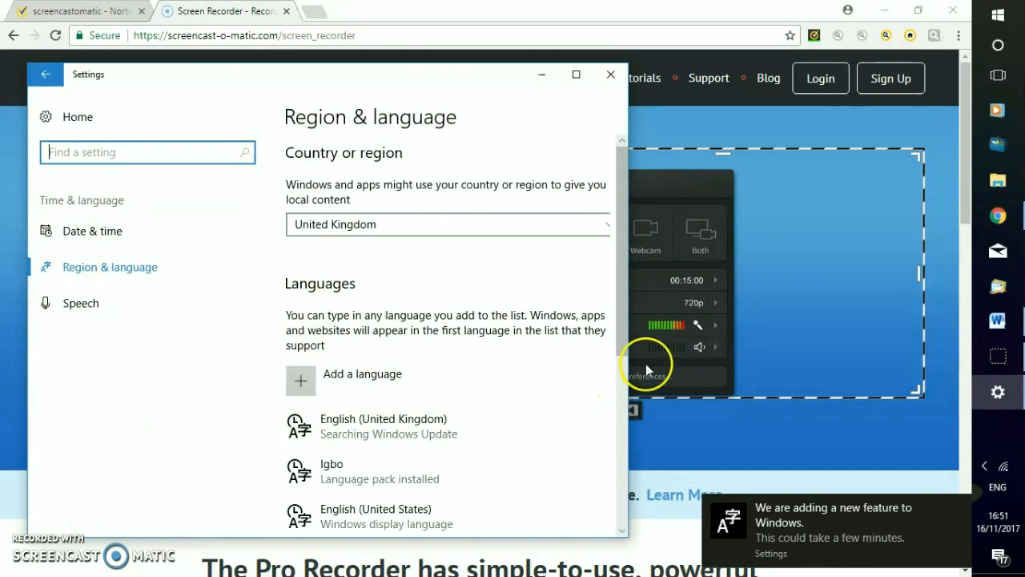
{"action": "scroll", "scroll_direction": "down", "scroll_amount": 3}
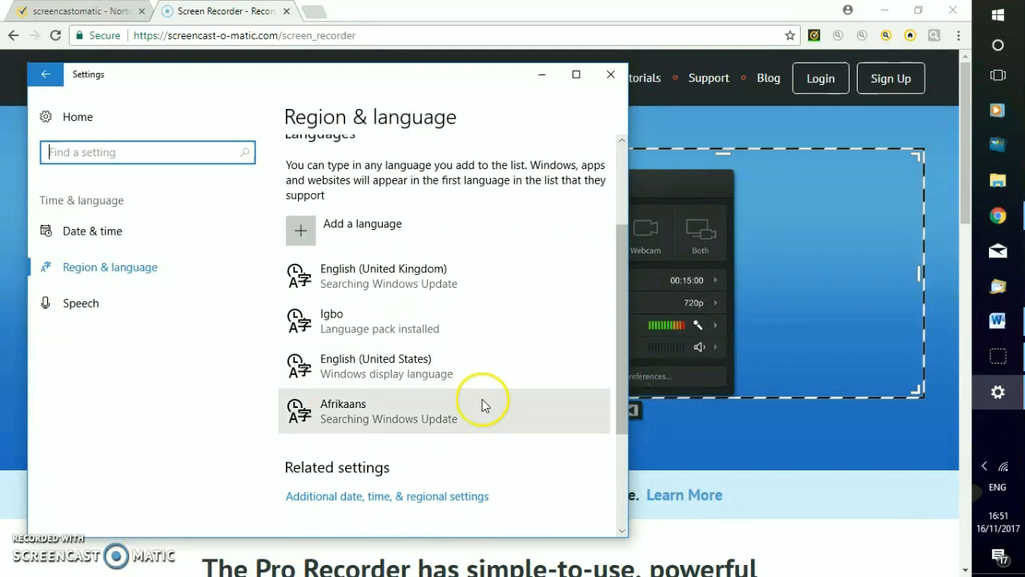
{"action": "mouse_move", "coordinate": [343, 441]}
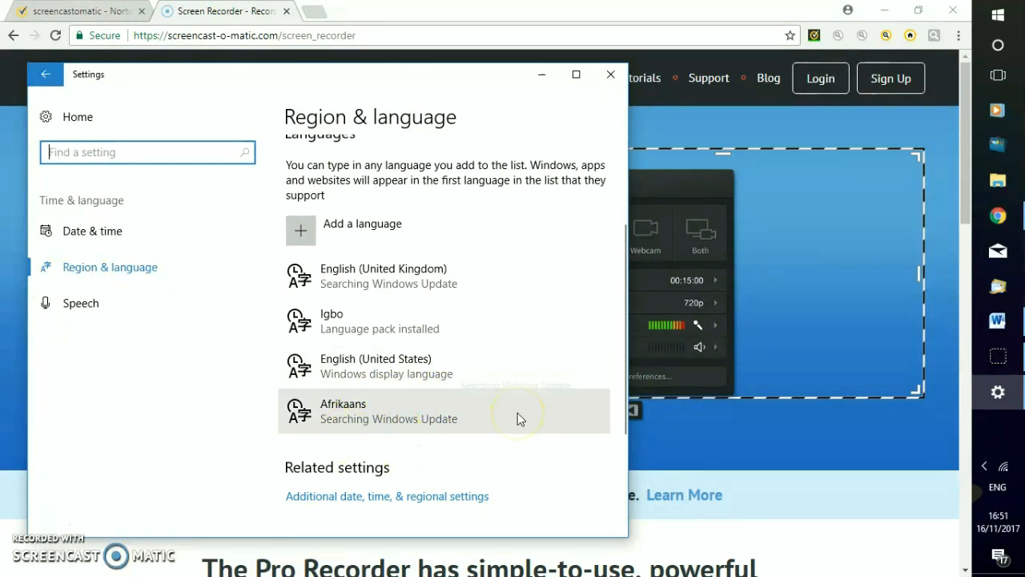
{"action": "mouse_move", "coordinate": [474, 404]}
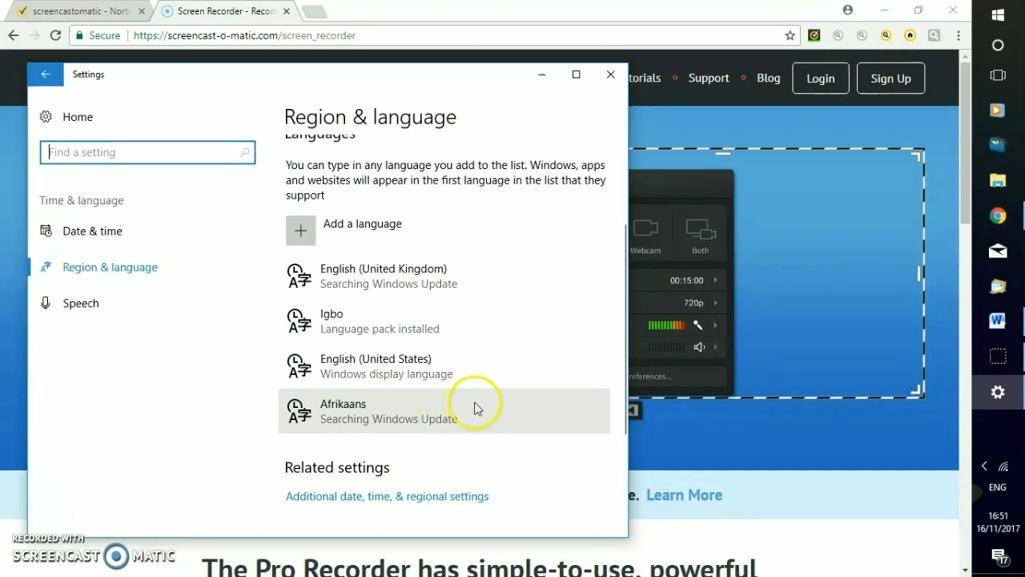
{"action": "mouse_move", "coordinate": [481, 410]}
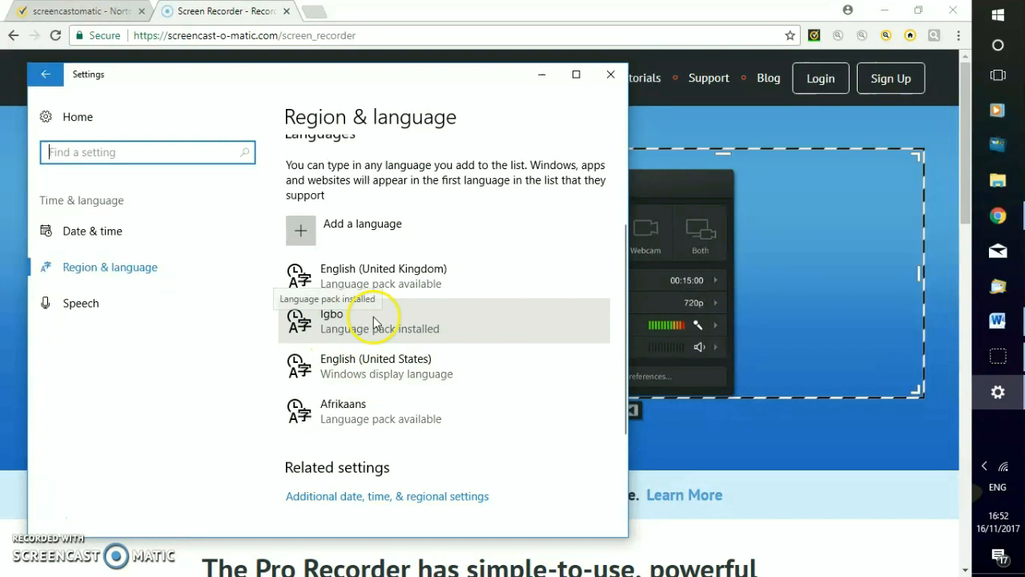
{"action": "mouse_move", "coordinate": [381, 324]}
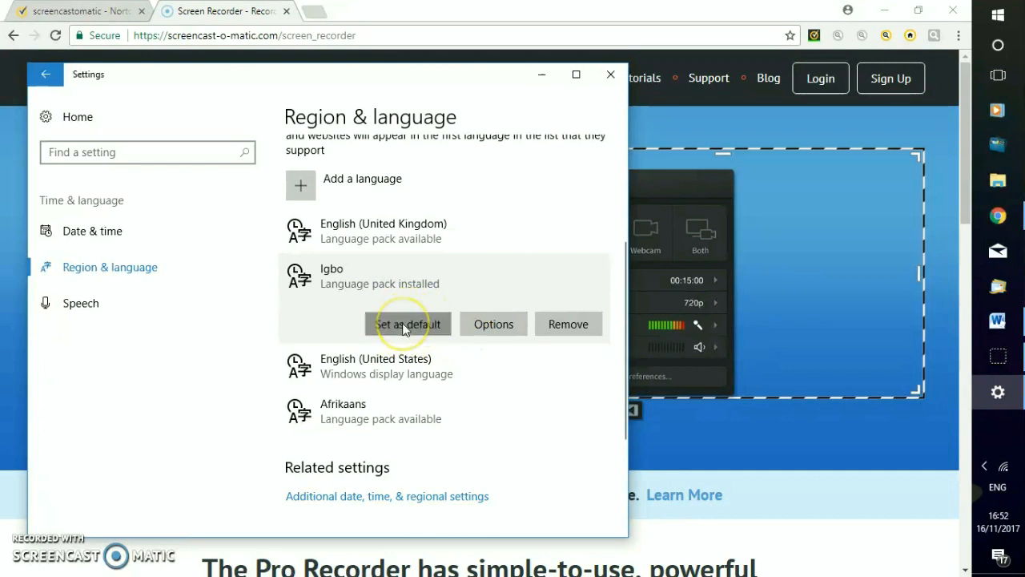
Step: Set Igbo as the default language so it tops the list
{"action": "left_click", "coordinate": [407, 324]}
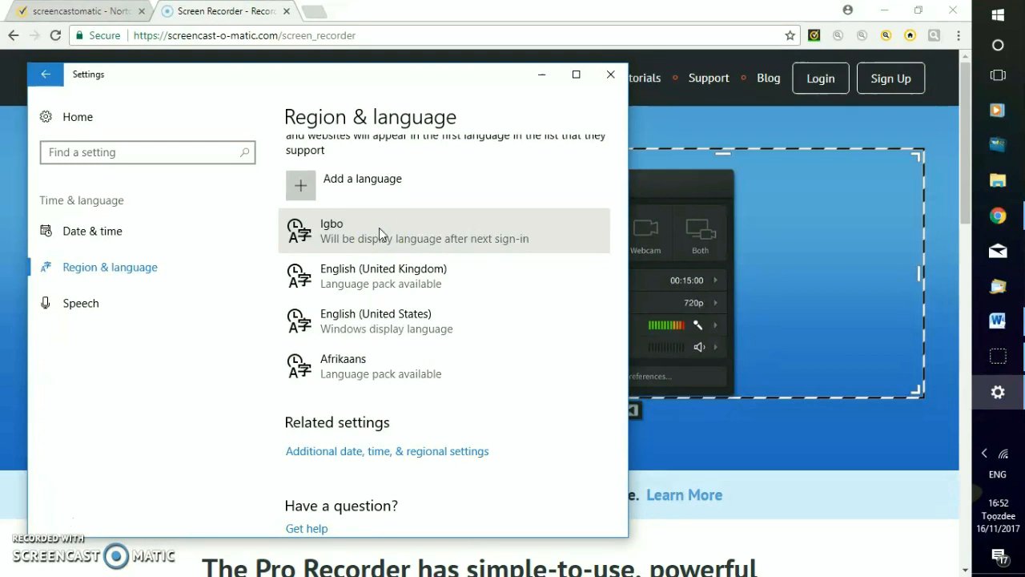
{"action": "mouse_move", "coordinate": [610, 75]}
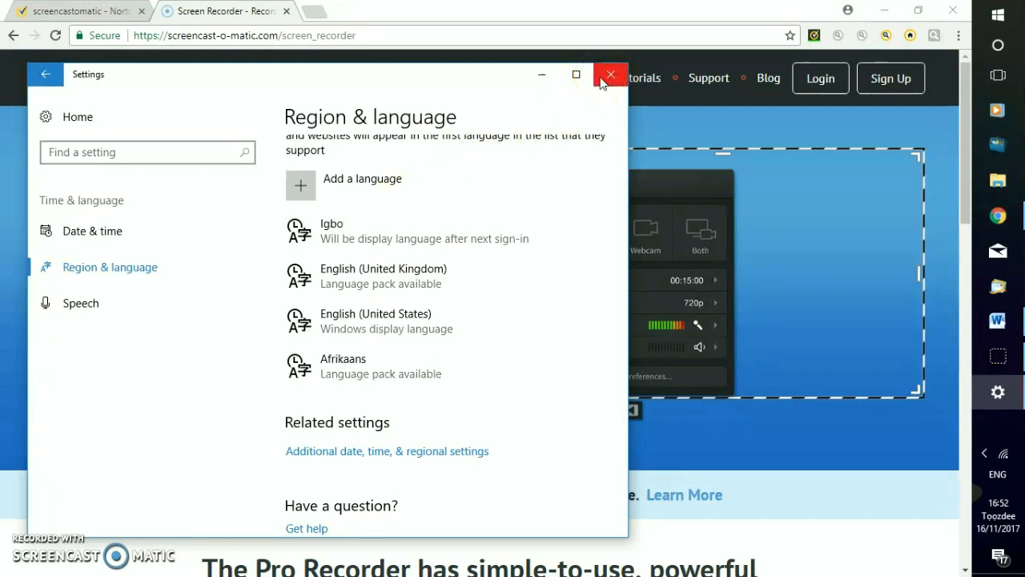
Step: Close Settings and show the IBO input language indicator from the taskbar
{"action": "left_click", "coordinate": [612, 75]}
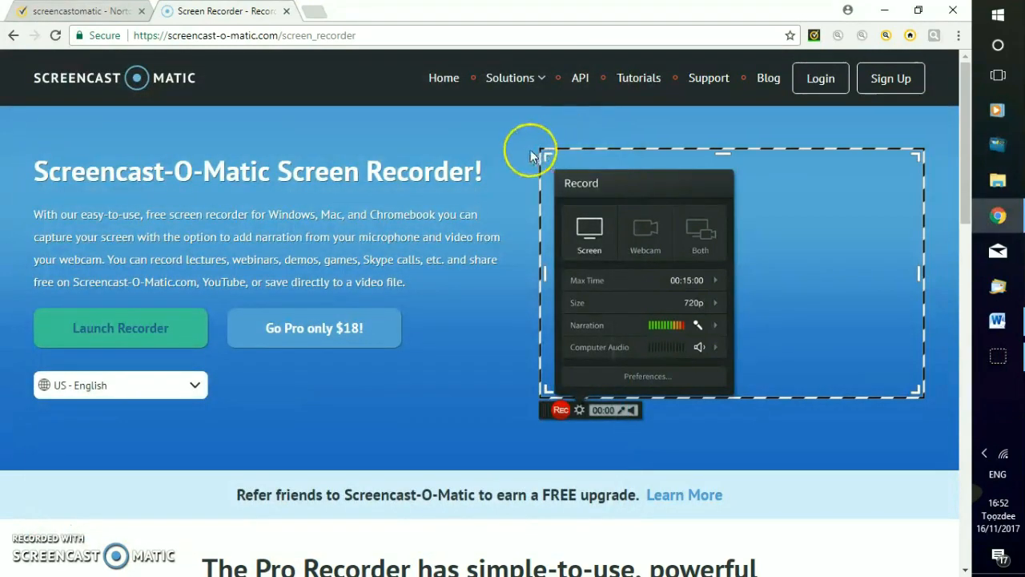
{"action": "mouse_move", "coordinate": [766, 221]}
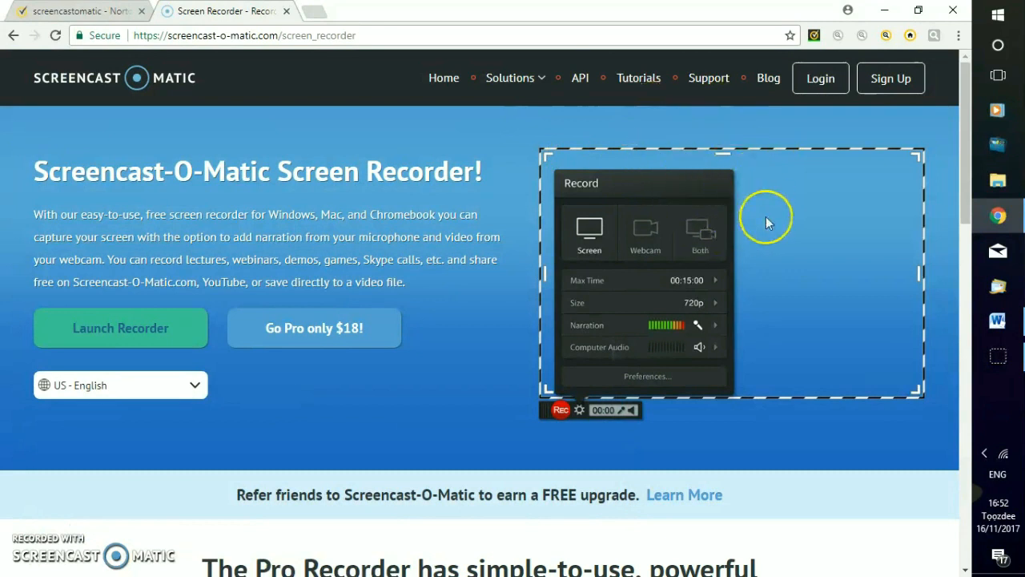
{"action": "mouse_move", "coordinate": [879, 182]}
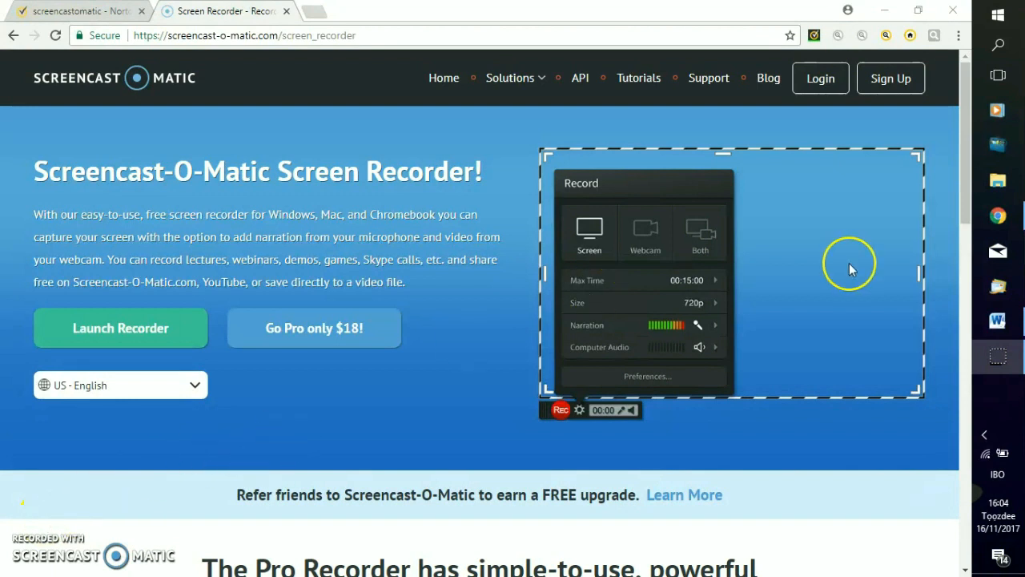
{"action": "mouse_move", "coordinate": [1006, 433]}
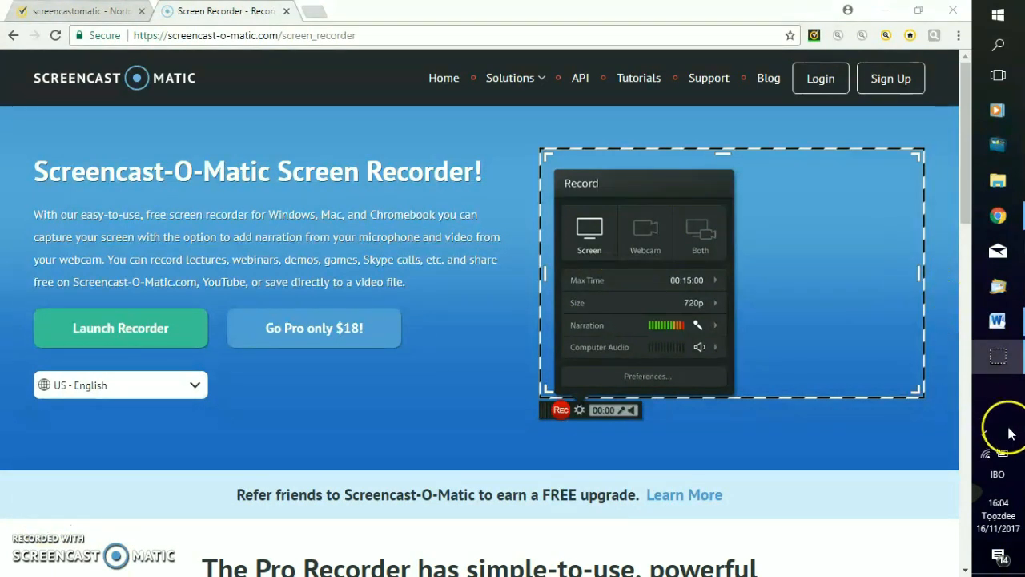
{"action": "mouse_move", "coordinate": [1017, 449]}
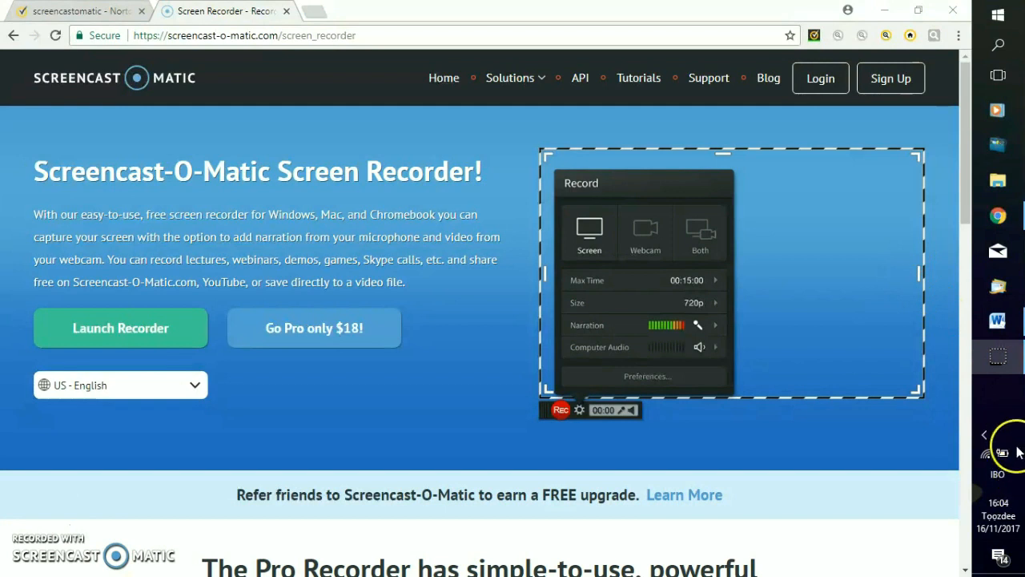
{"action": "mouse_move", "coordinate": [1000, 461]}
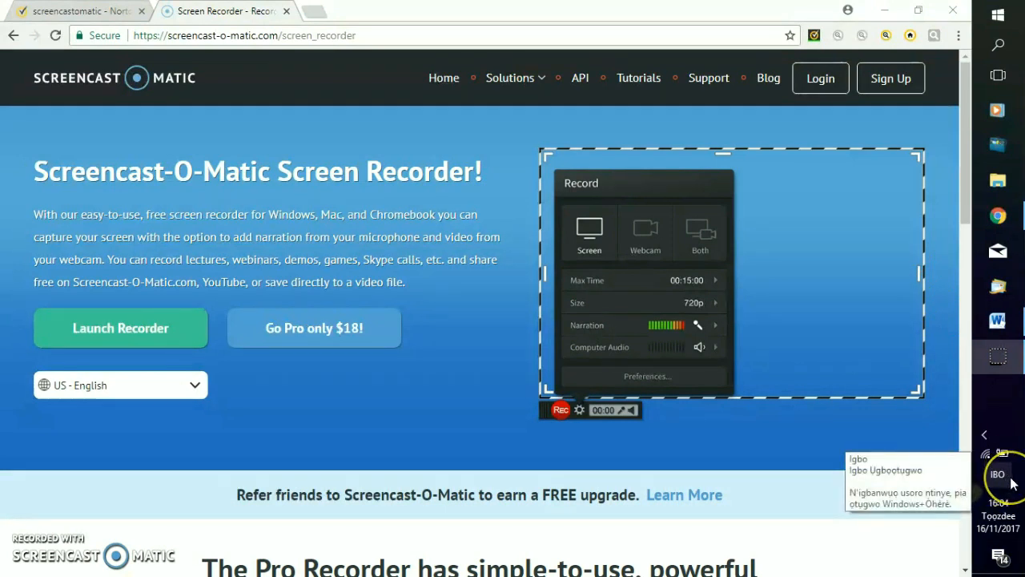
{"action": "mouse_move", "coordinate": [1002, 490]}
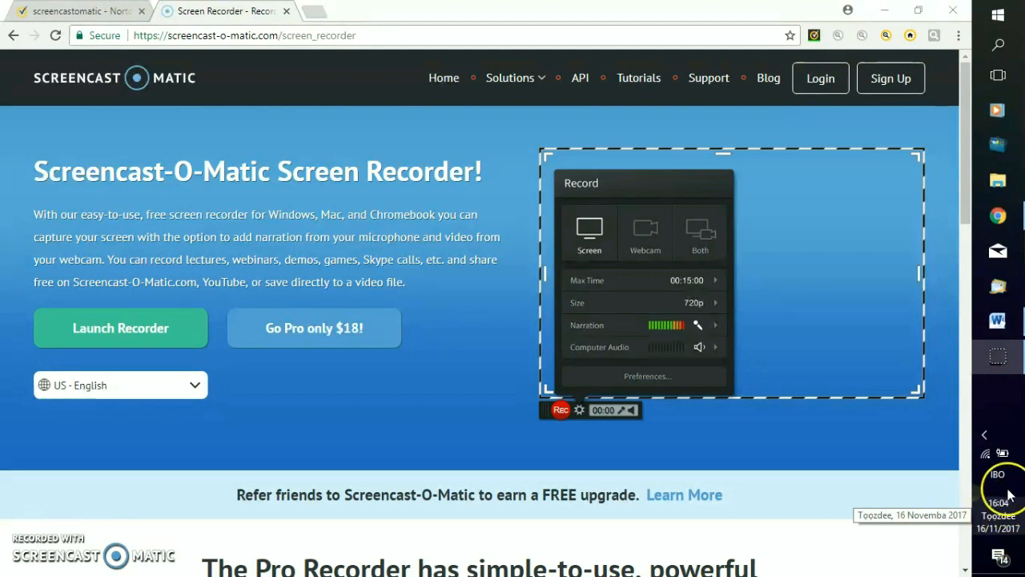
{"action": "left_click", "coordinate": [997, 321]}
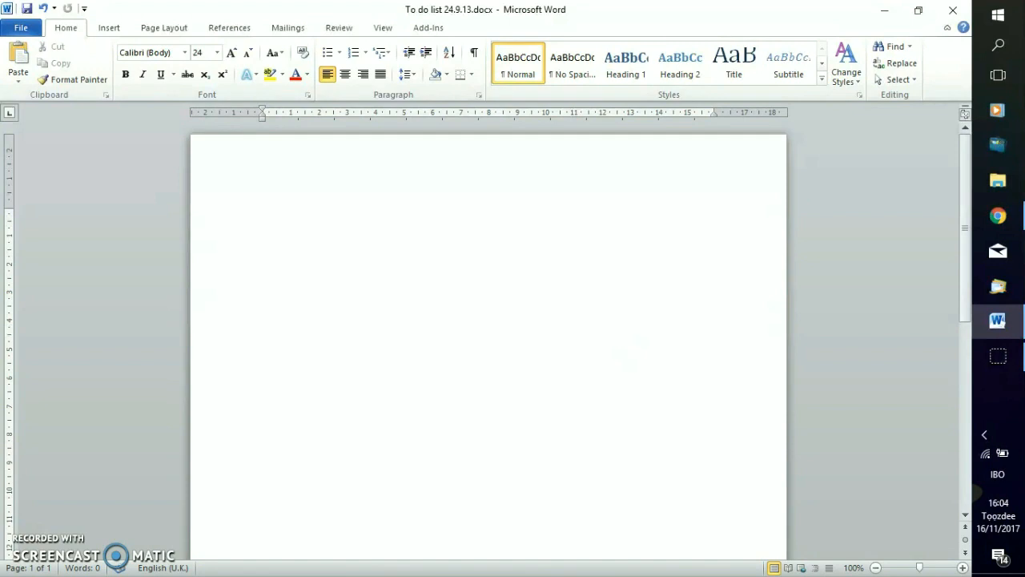
Step: Write the Igbo lines ọkpọ, Ọ and Ịbịala in the Word document
{"action": "type", "text": "O"}
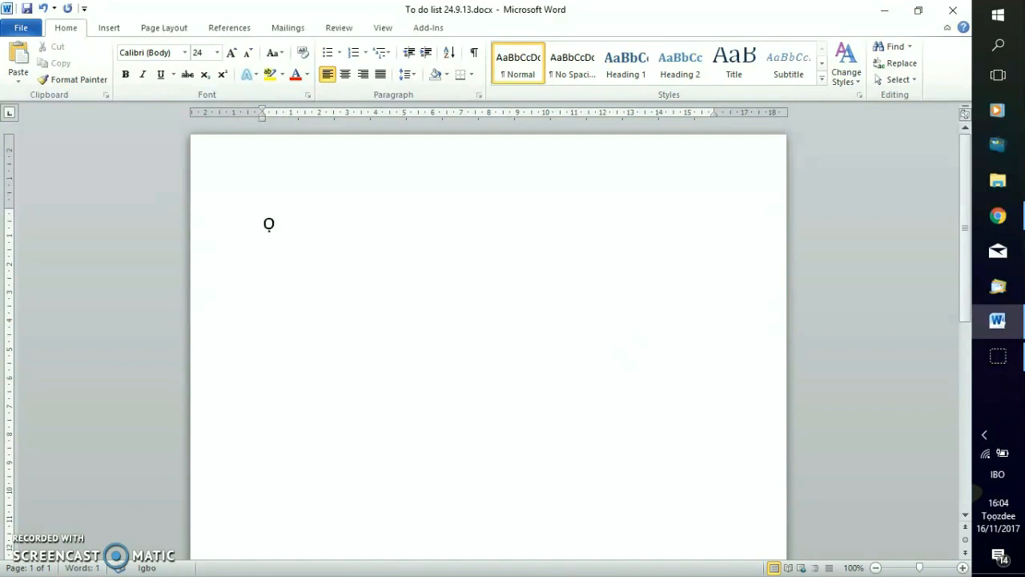
{"action": "type", "text": "kp"}
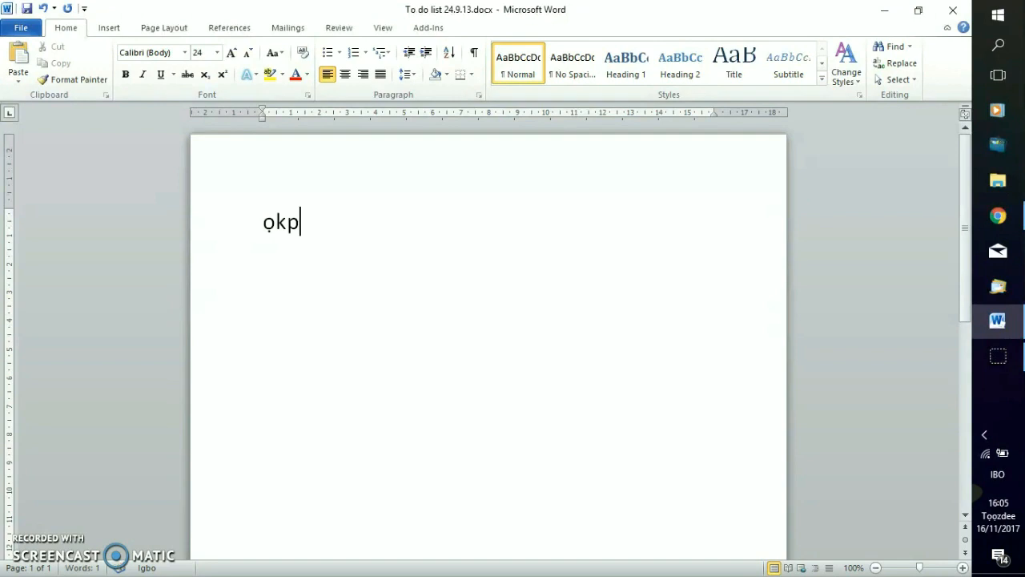
{"action": "type", "text": "O"}
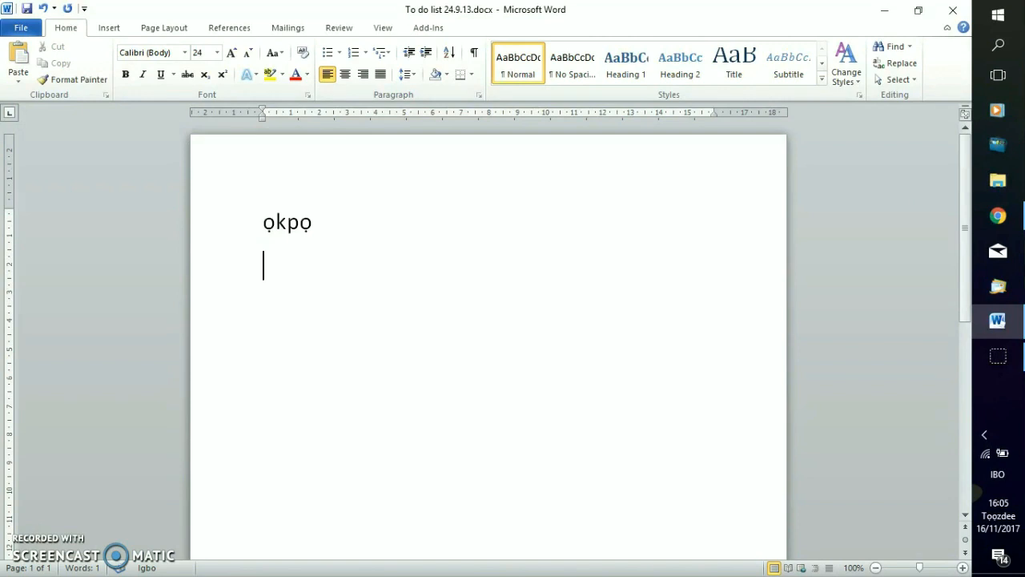
{"action": "type", "text": "oooooooooo"}
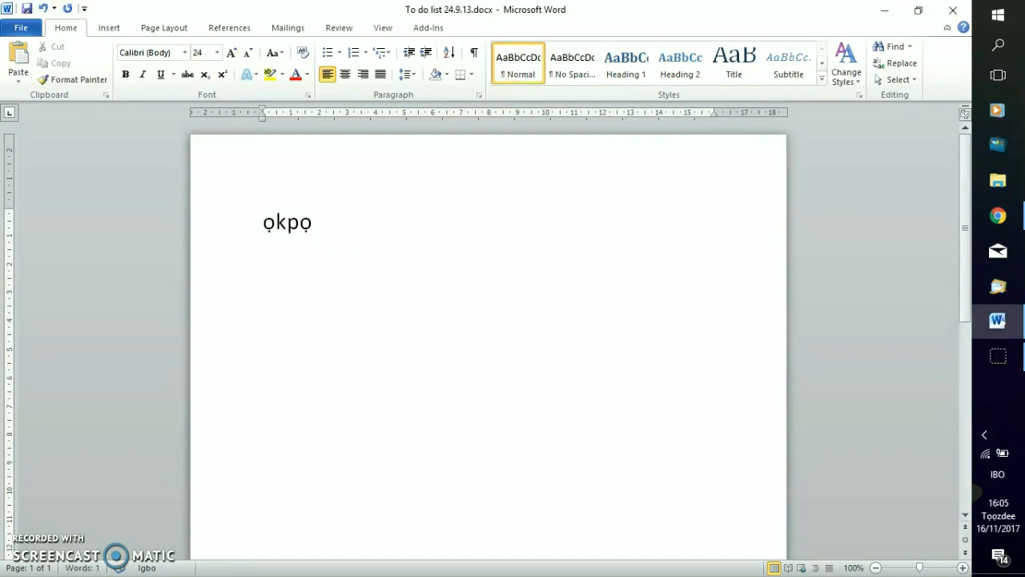
{"action": "type", "text": "O"}
{"action": "type", "text": "Ị"}
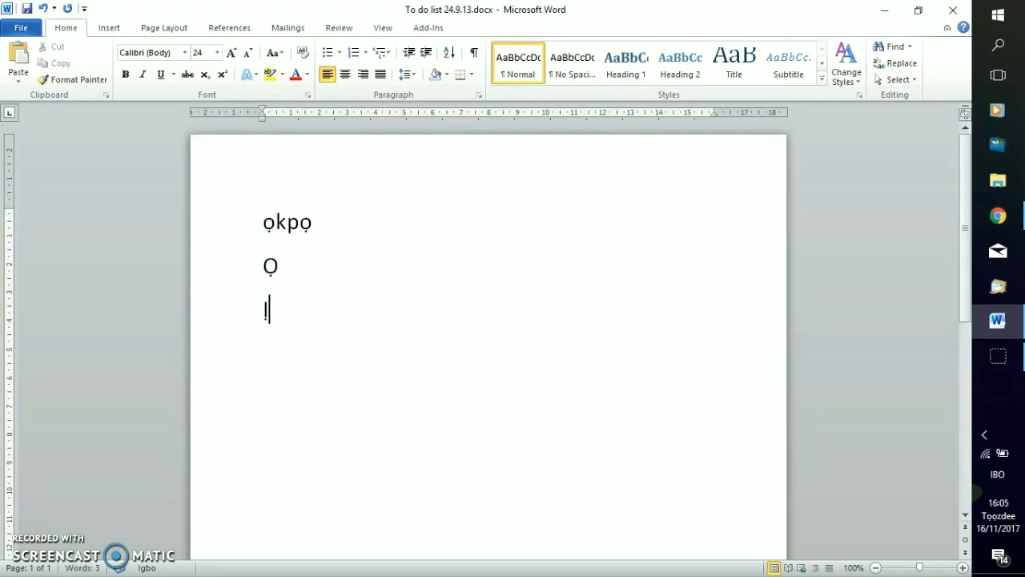
{"action": "type", "text": "b"}
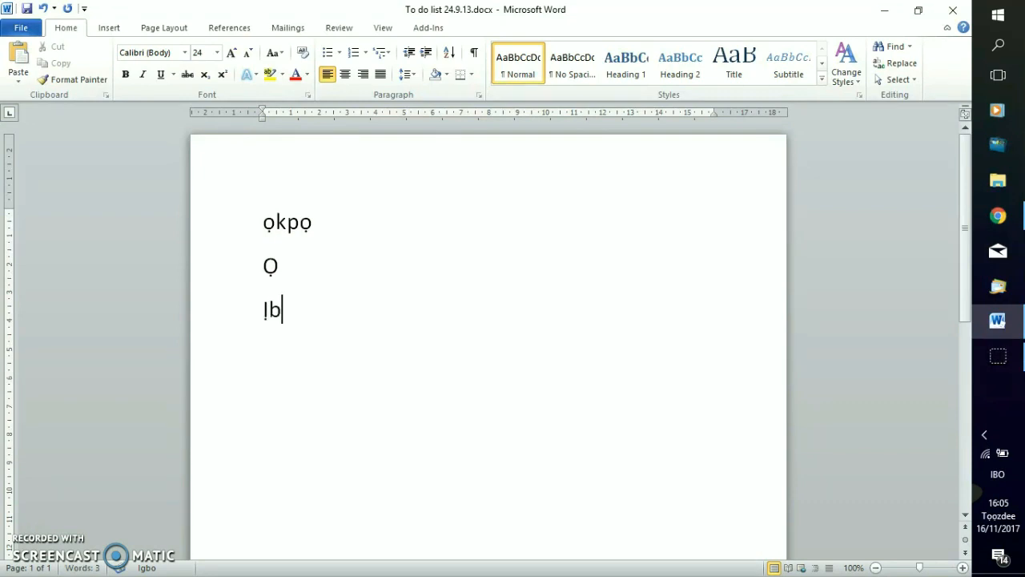
{"action": "type", "text": "iala"}
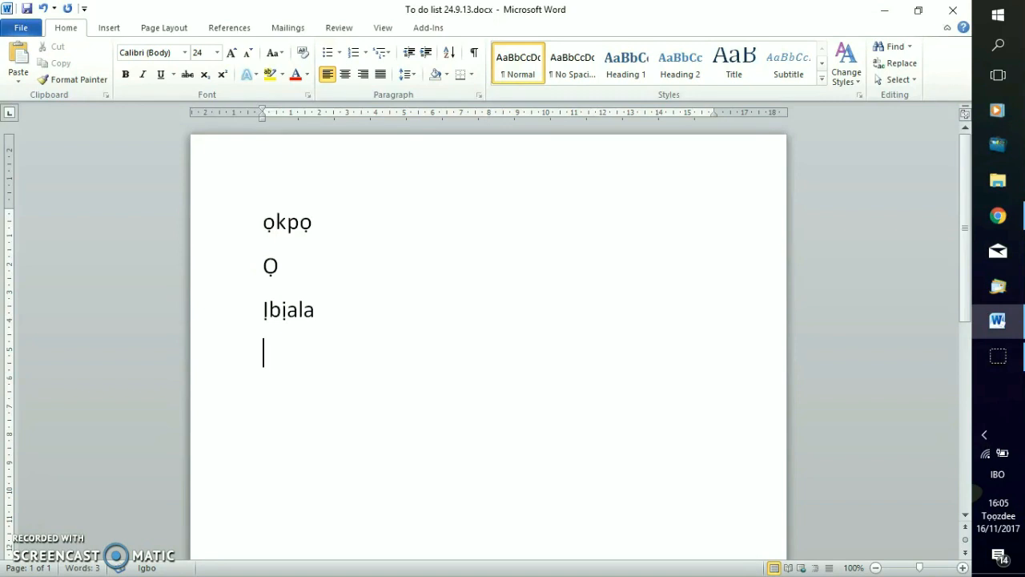
Step: Add a fourth line reading AltGr followed by a closing bracket
{"action": "key", "text": "backspace"}
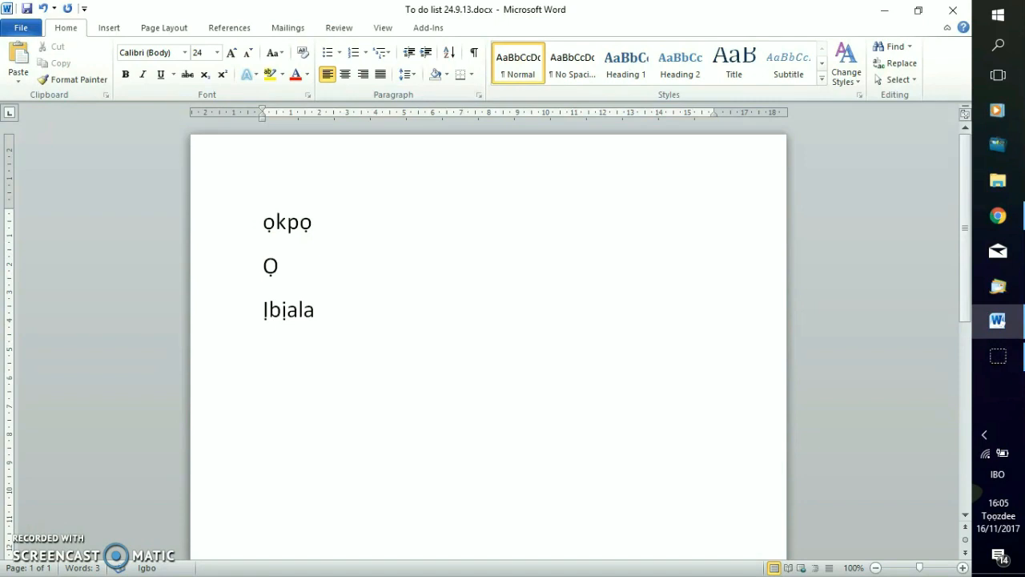
{"action": "type", "text": "A"}
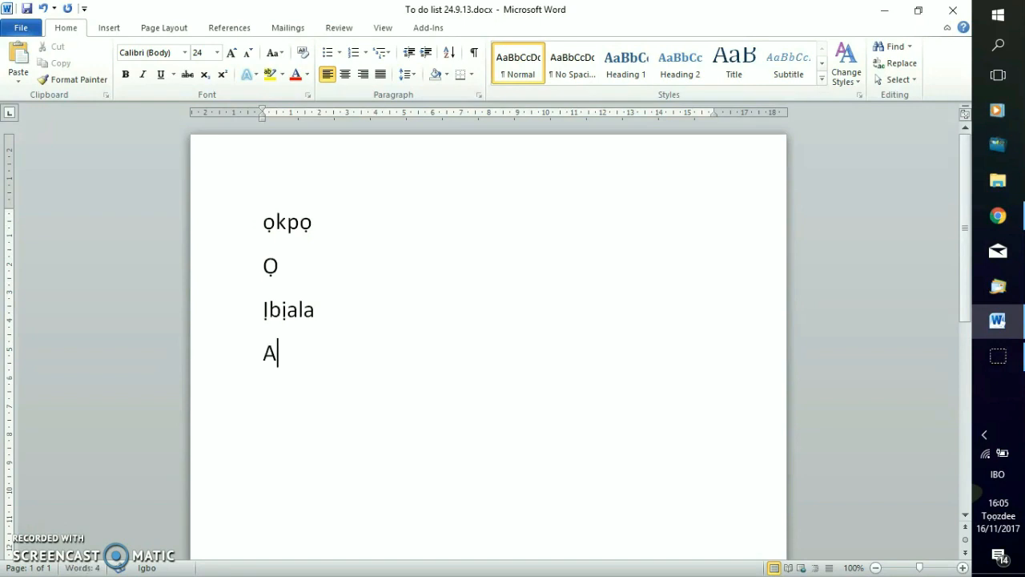
{"action": "type", "text": "lt"}
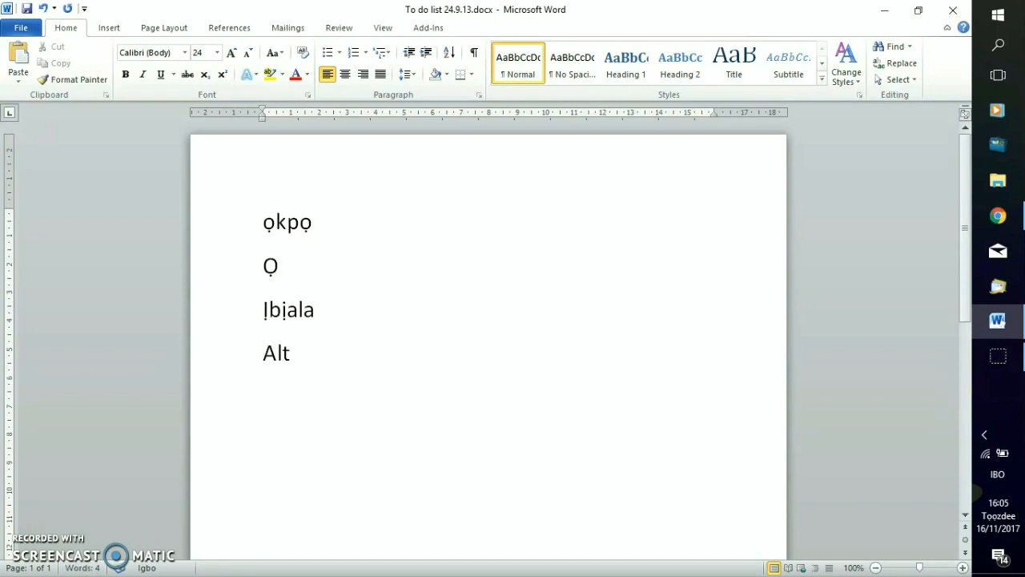
{"action": "type", "text": "Gr"}
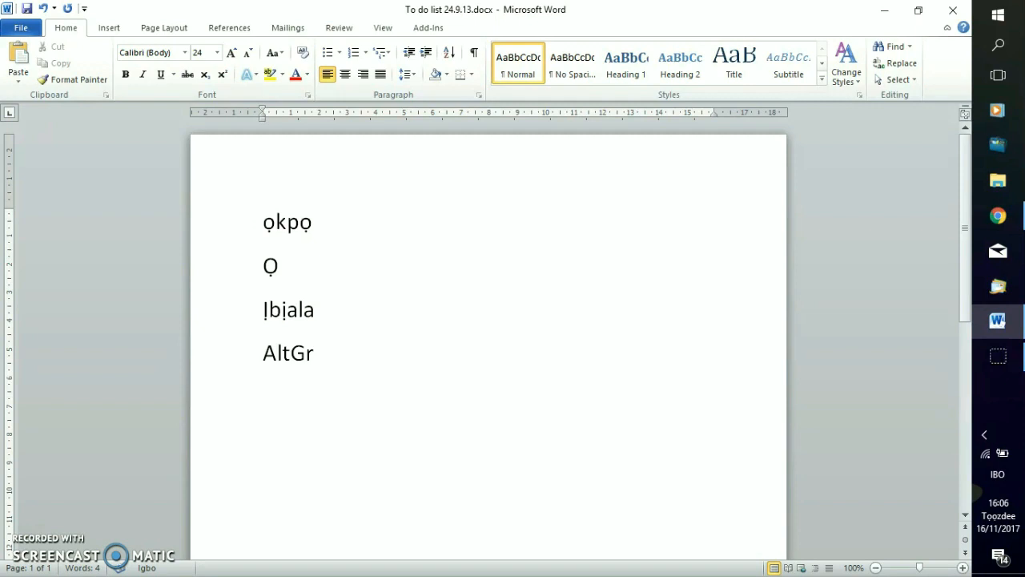
{"action": "type", "text": "]"}
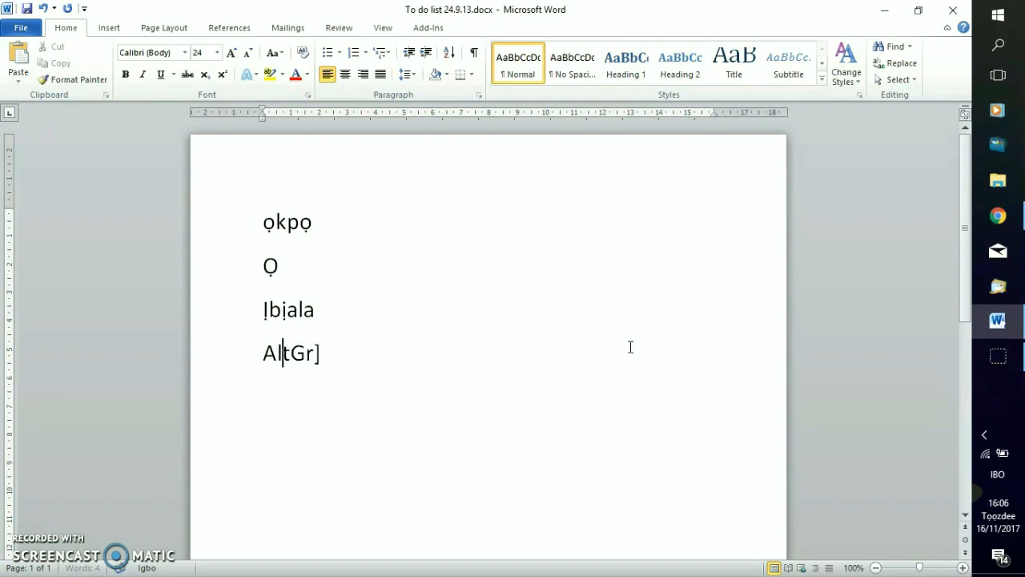
Step: Show the On-Screen Keyboard's Igbo layout, preview the AltGr dotted-letter layer, then return to plain keys
{"action": "type", "text": "["}
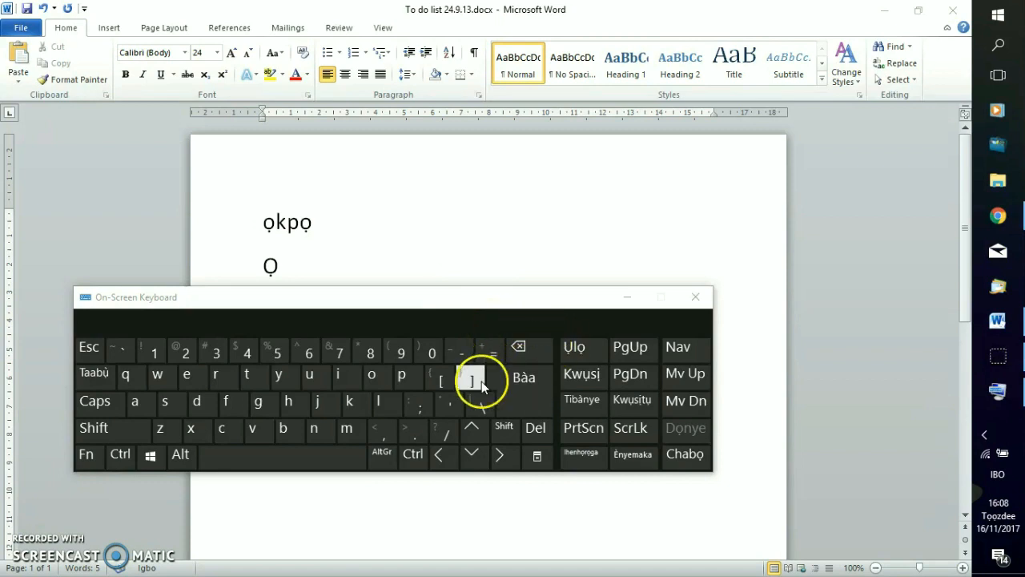
{"action": "left_click", "coordinate": [381, 455]}
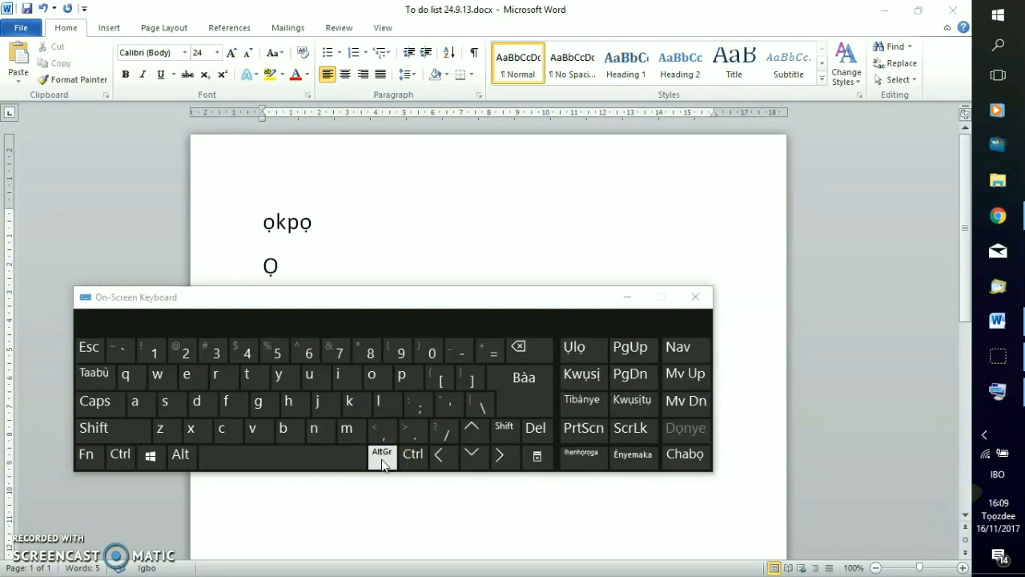
{"action": "left_click", "coordinate": [381, 455]}
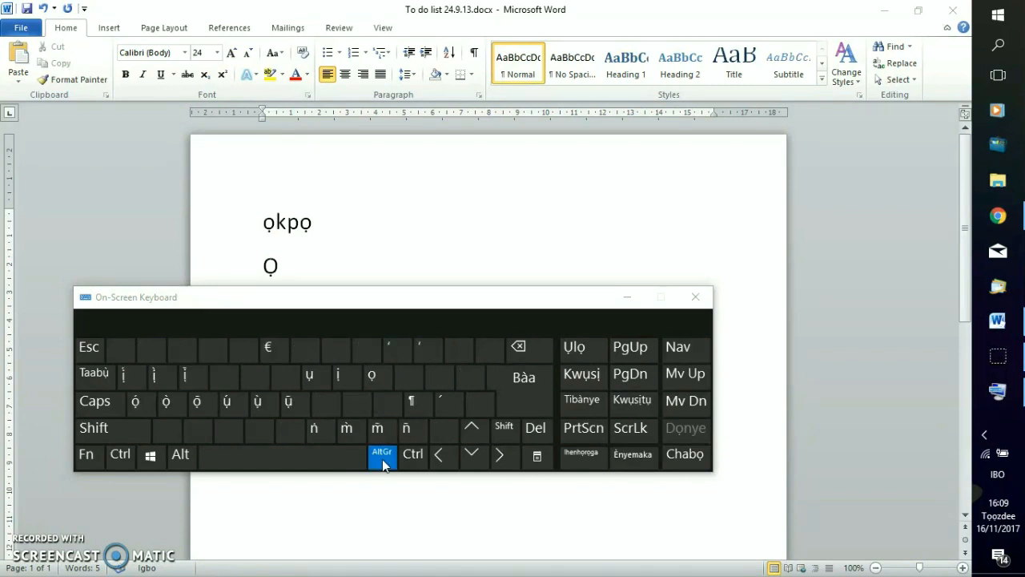
{"action": "mouse_move", "coordinate": [314, 428]}
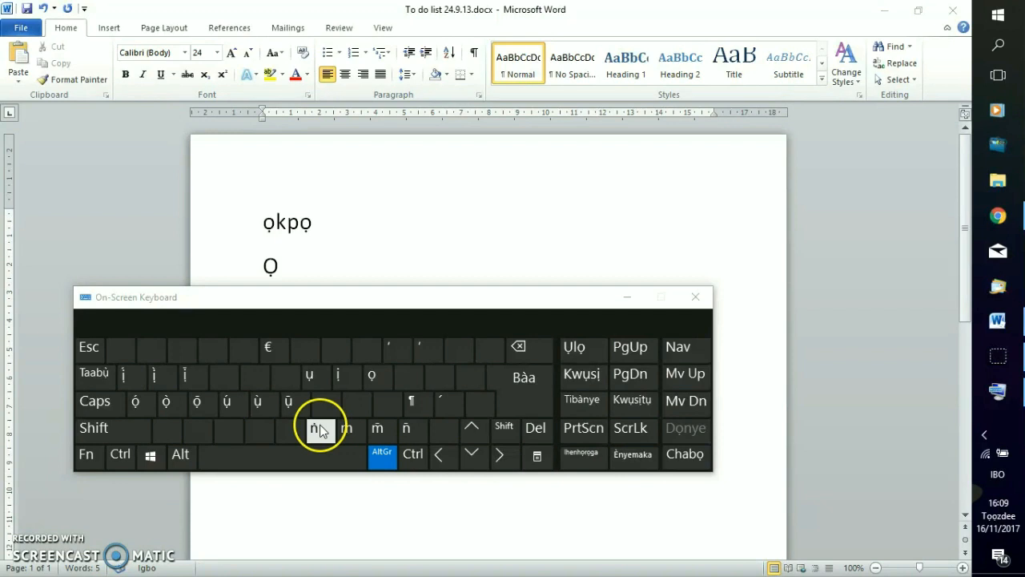
{"action": "mouse_move", "coordinate": [121, 376]}
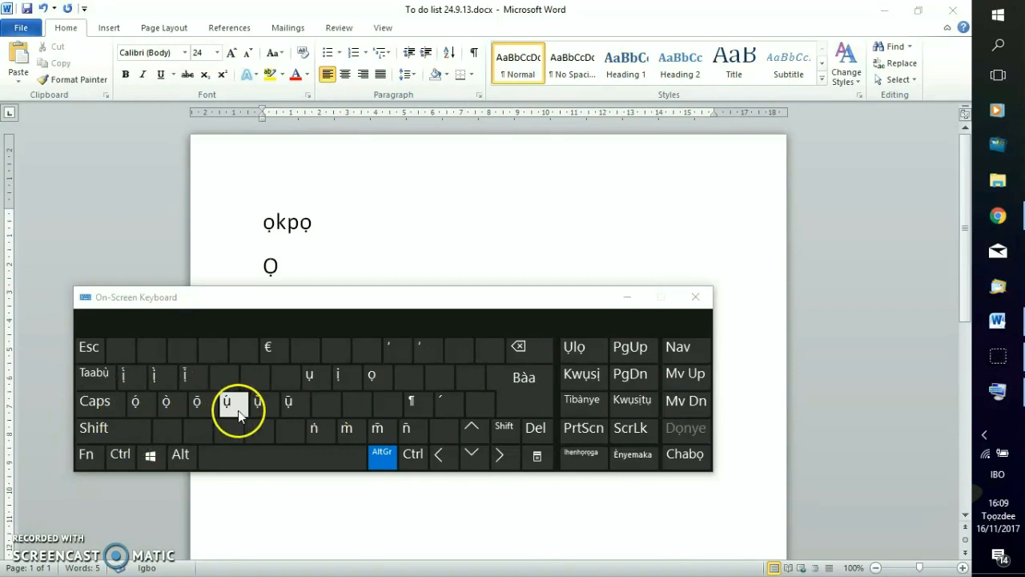
{"action": "mouse_move", "coordinate": [314, 429]}
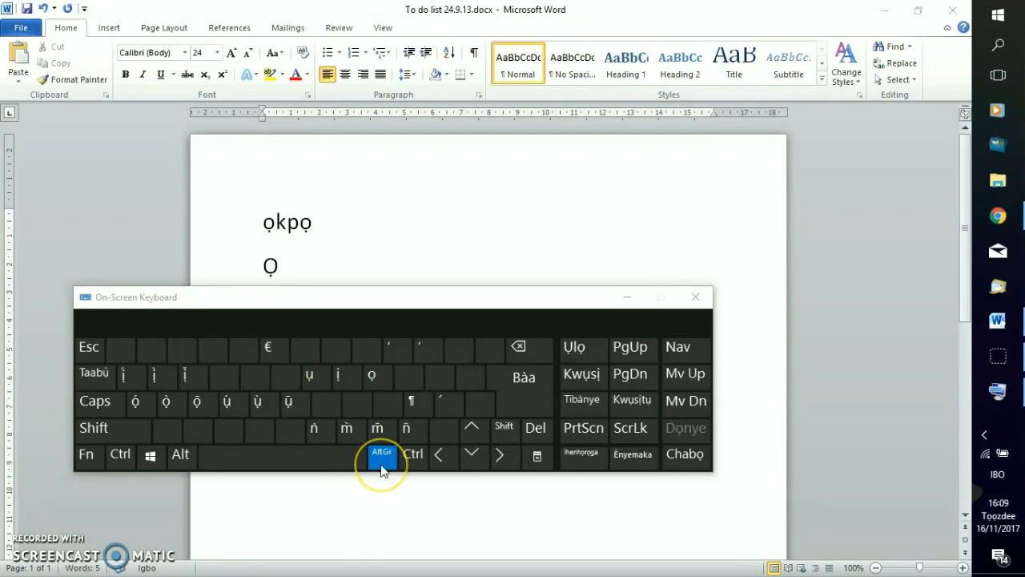
{"action": "mouse_move", "coordinate": [382, 454]}
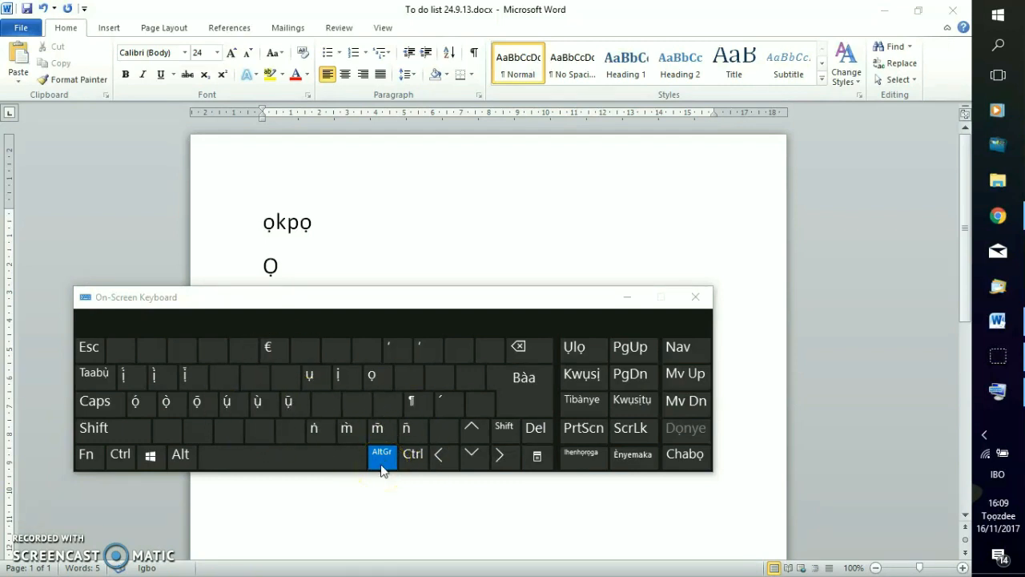
{"action": "mouse_move", "coordinate": [388, 464]}
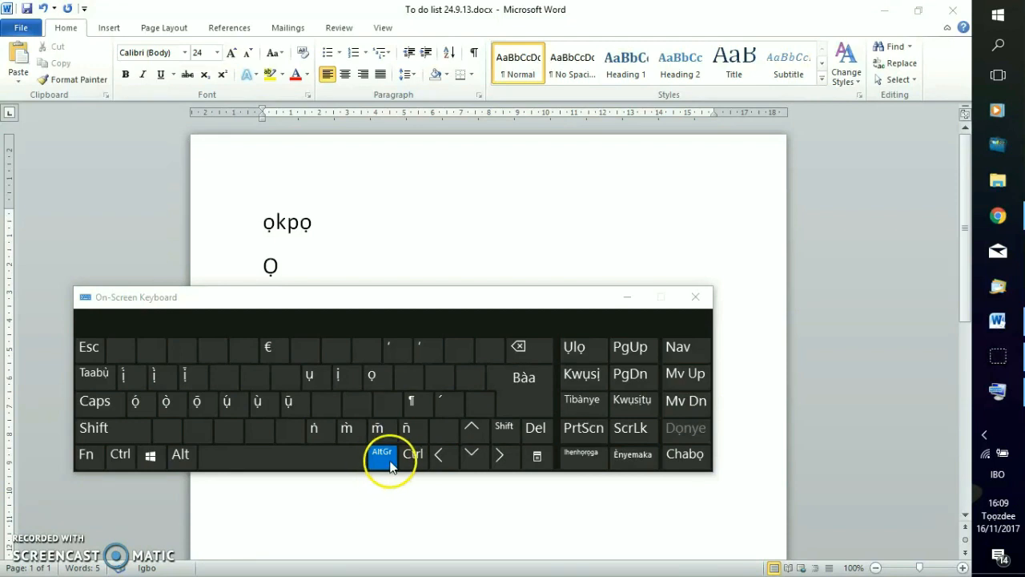
{"action": "left_click", "coordinate": [381, 455]}
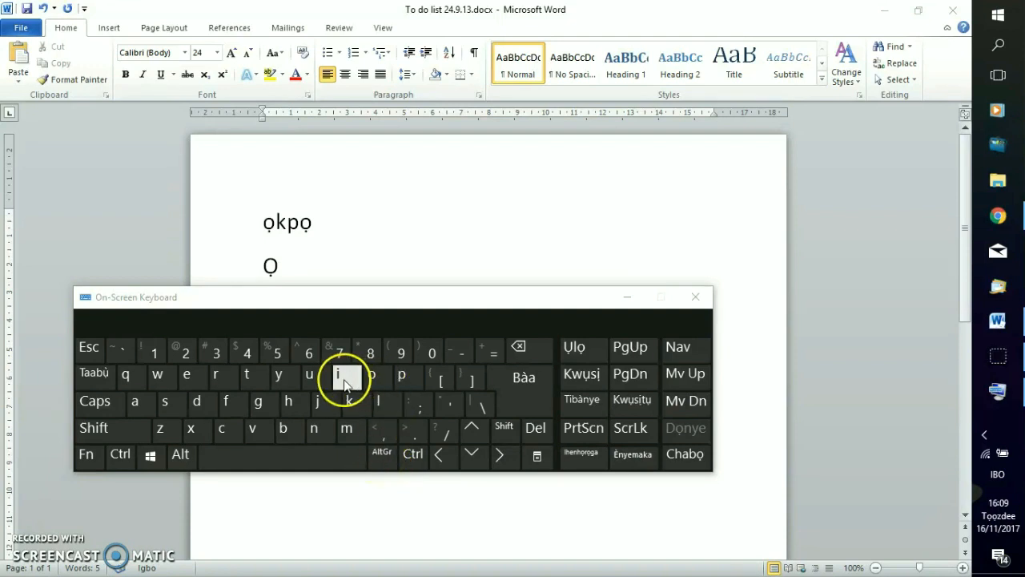
{"action": "mouse_move", "coordinate": [381, 455]}
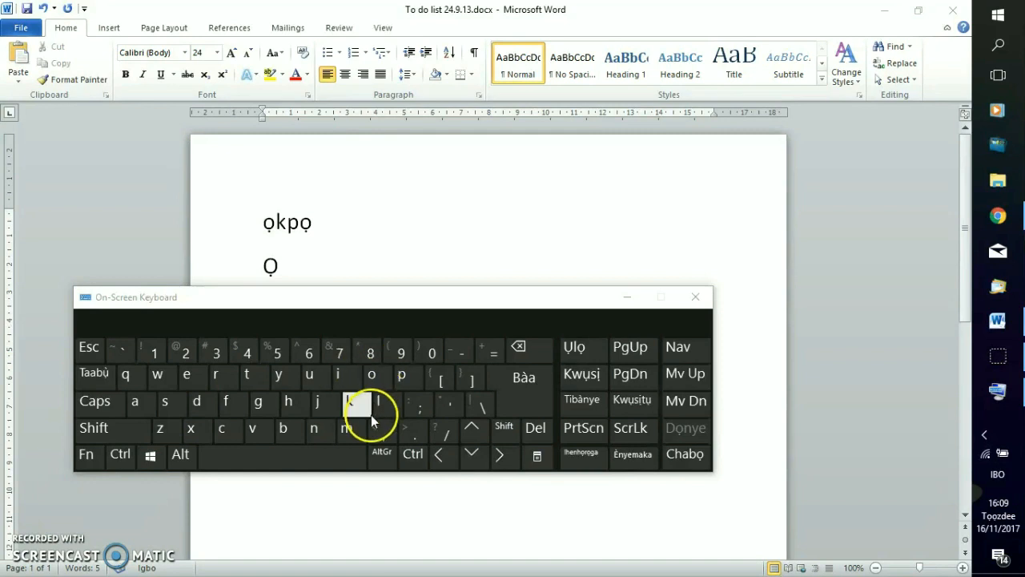
{"action": "mouse_move", "coordinate": [381, 392]}
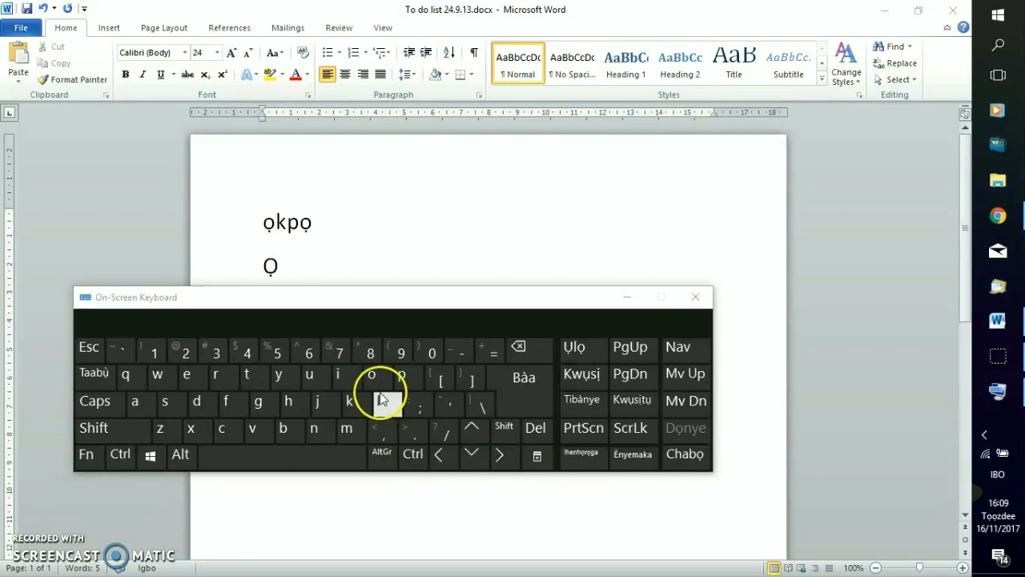
{"action": "mouse_move", "coordinate": [440, 494]}
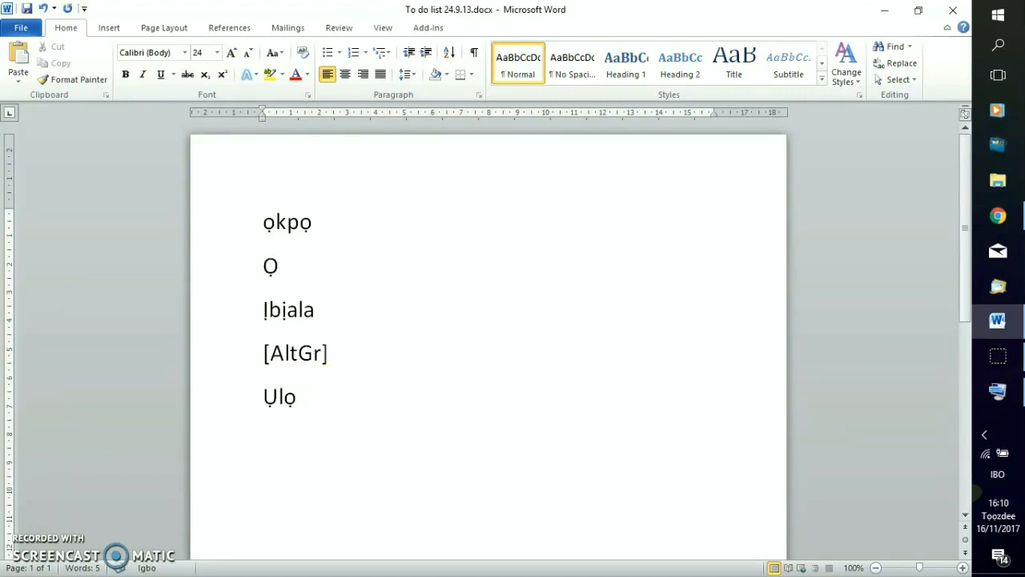
Step: Write the dotted Igbo word Aṅara on a new line below Ụlọ
{"action": "type", "text": "A"}
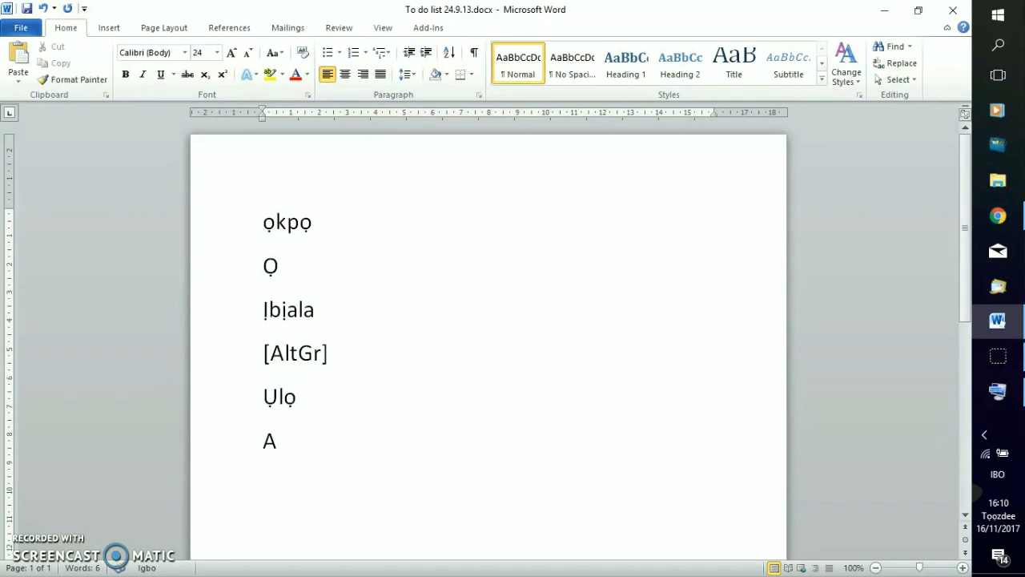
{"action": "type", "text": "ṅ"}
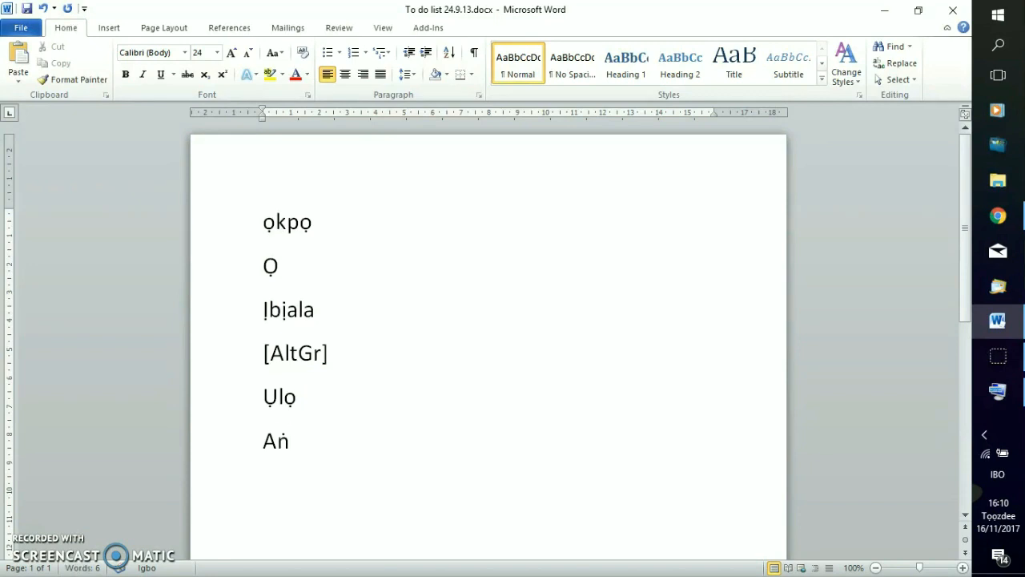
{"action": "type", "text": "ara"}
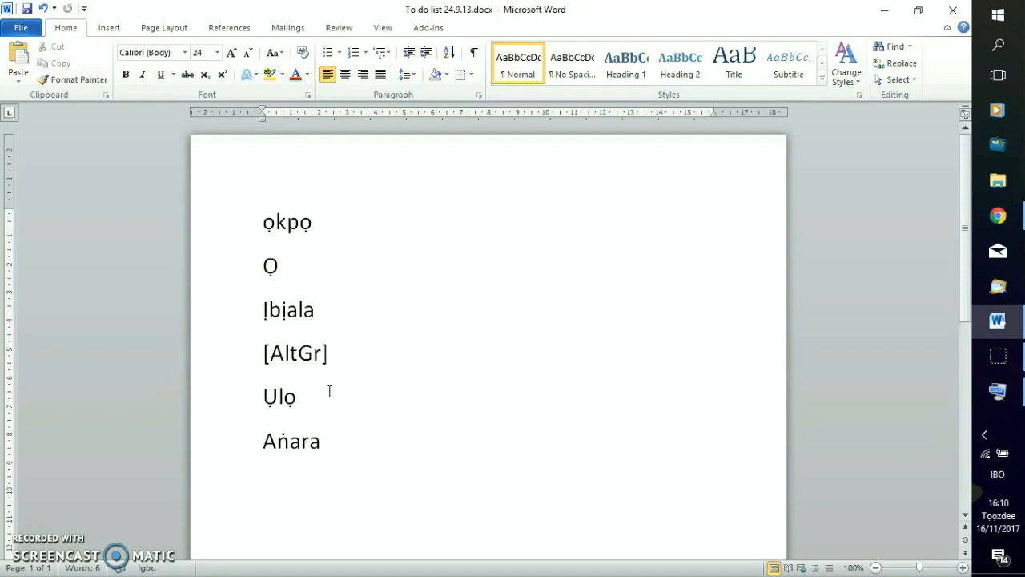
{"action": "left_click", "coordinate": [317, 440]}
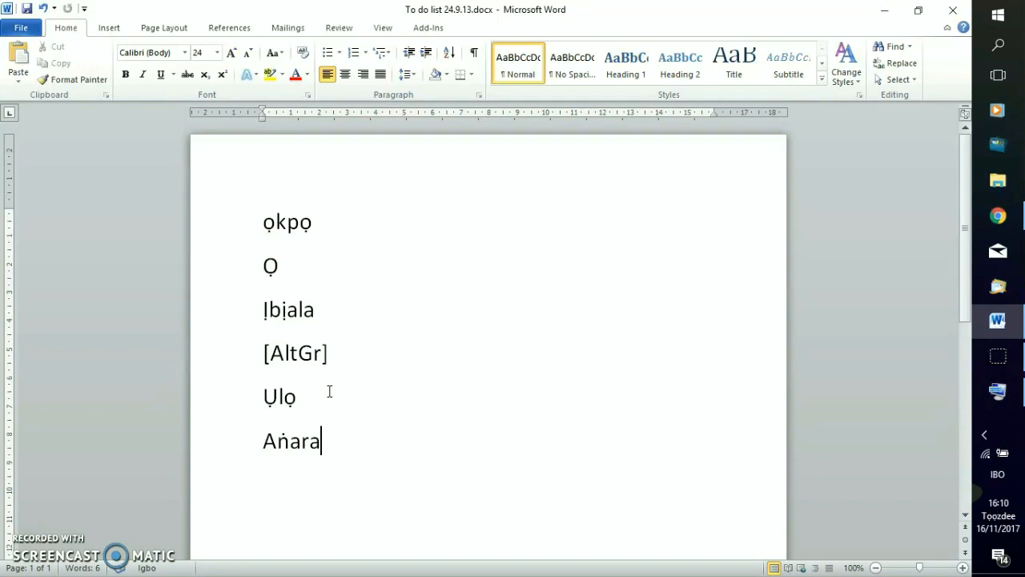
{"action": "mouse_move", "coordinate": [391, 508]}
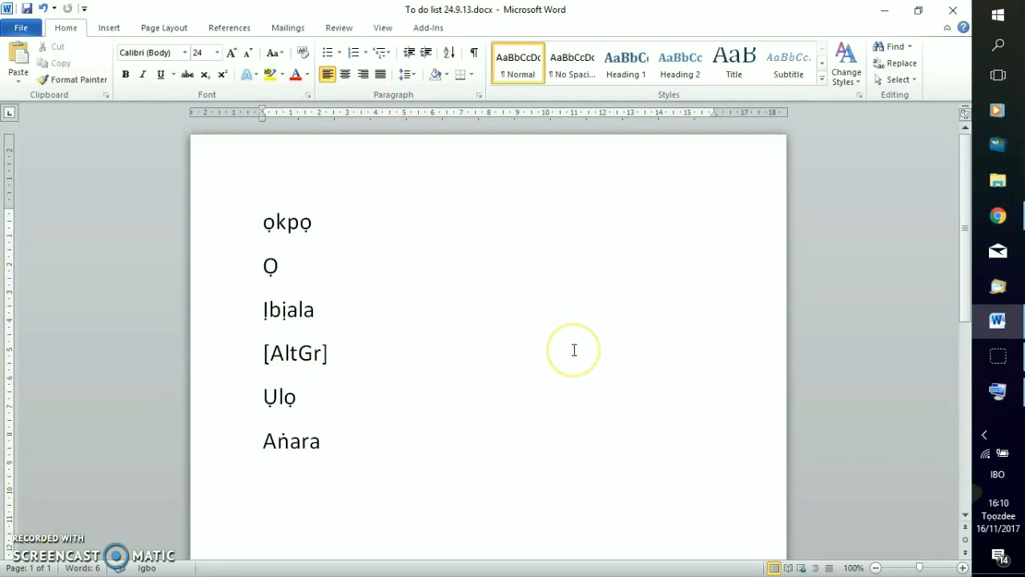
{"action": "mouse_move", "coordinate": [756, 250]}
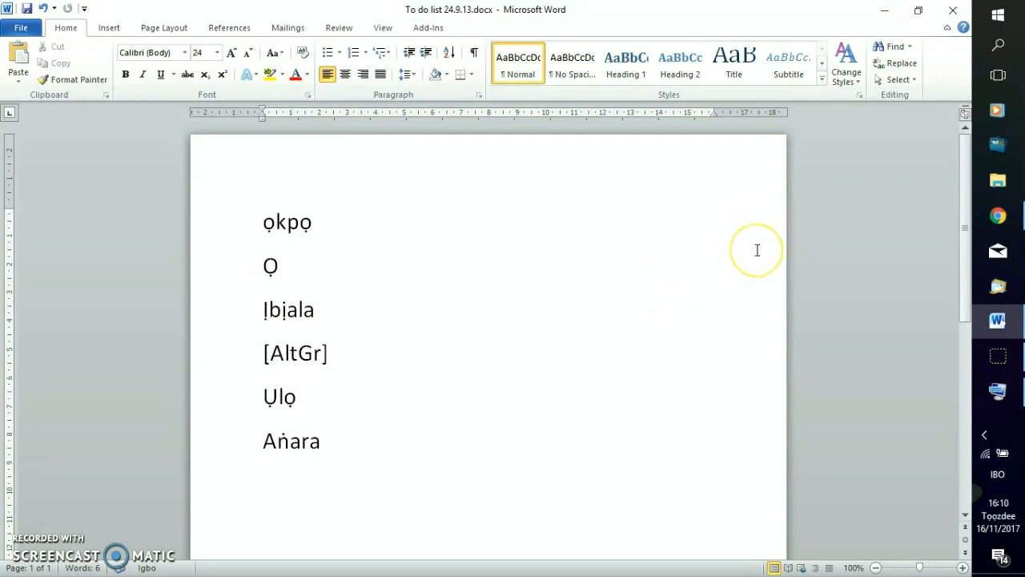
{"action": "mouse_move", "coordinate": [756, 250]}
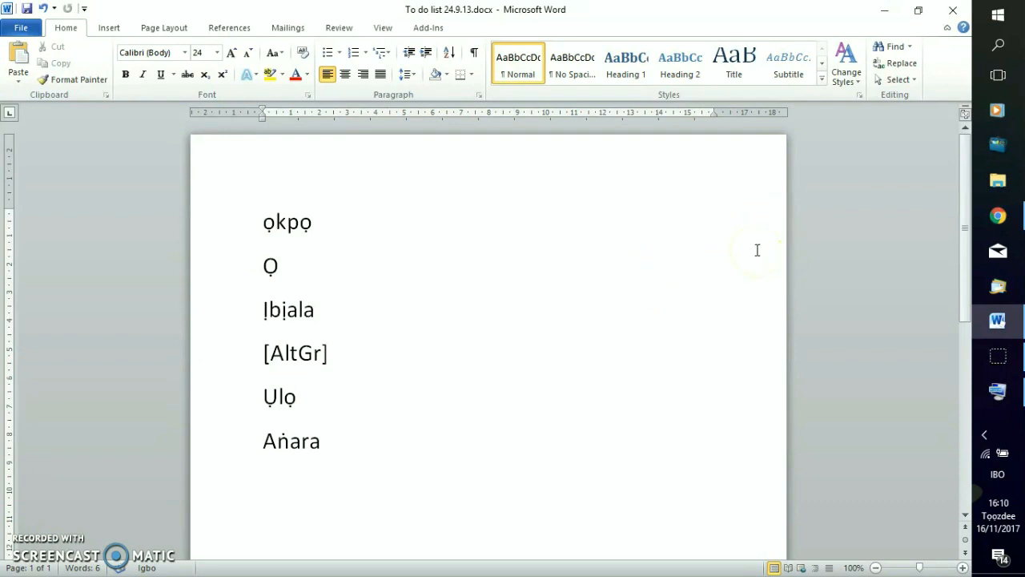
{"action": "mouse_move", "coordinate": [937, 24]}
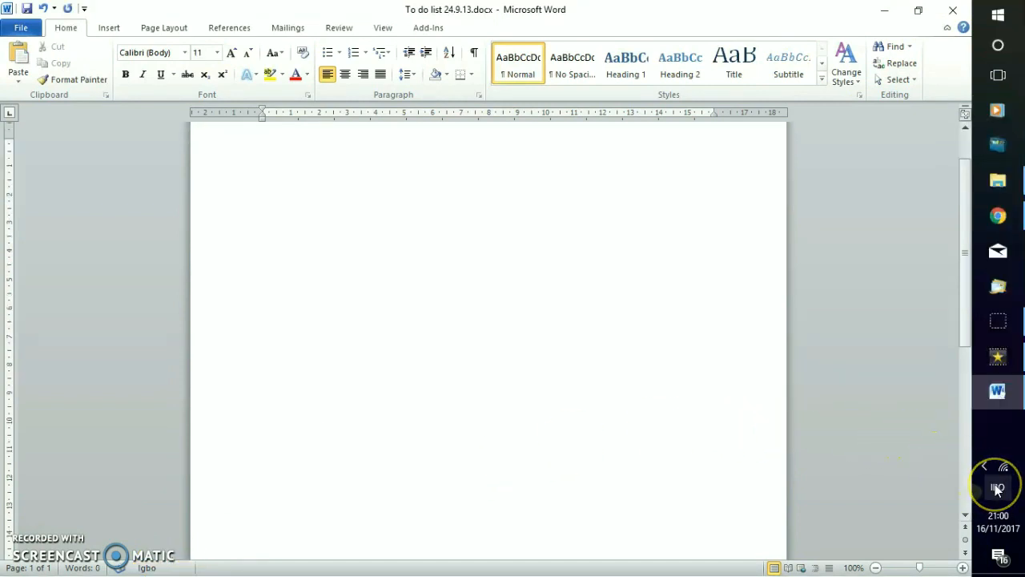
Step: Show the input language list with English, Igbo and Afrikaans keyboards
{"action": "left_click", "coordinate": [996, 487]}
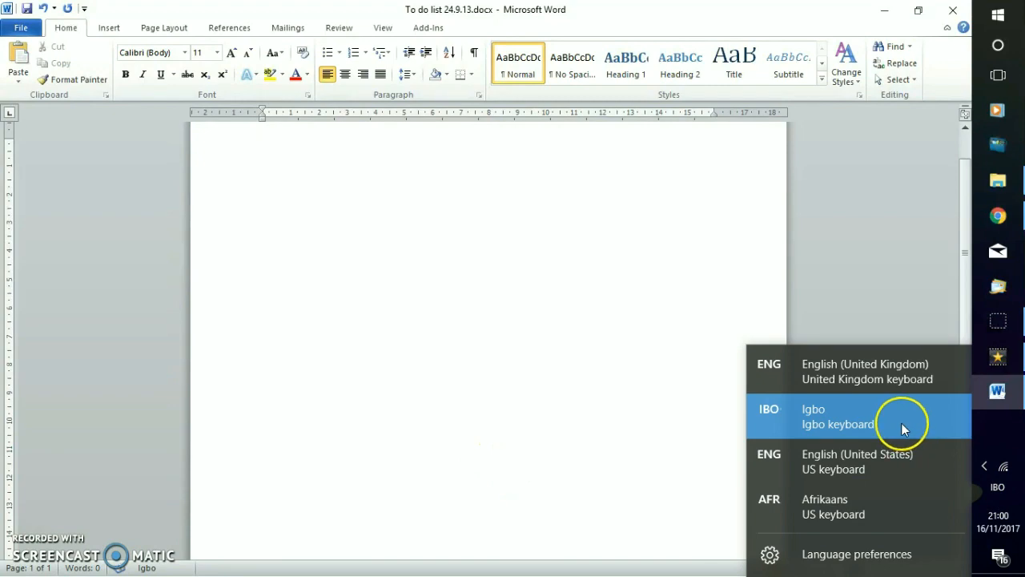